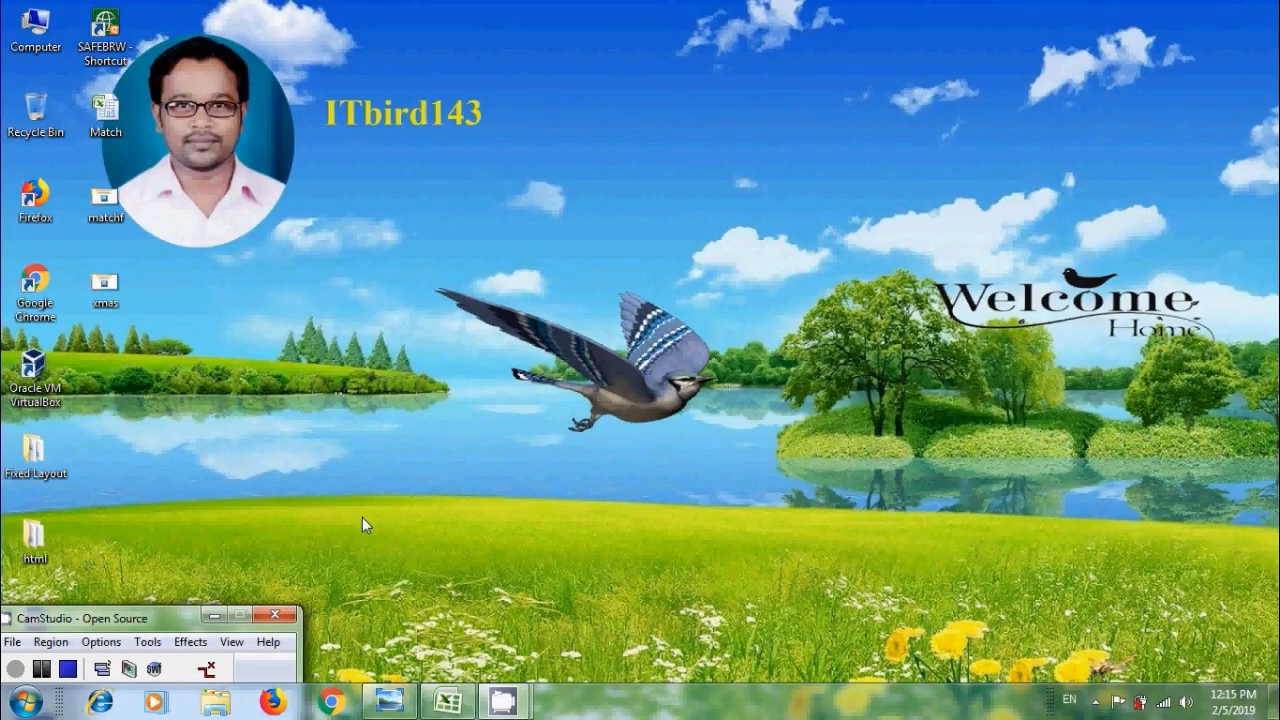
{"action": "mouse_move", "coordinate": [400, 600]}
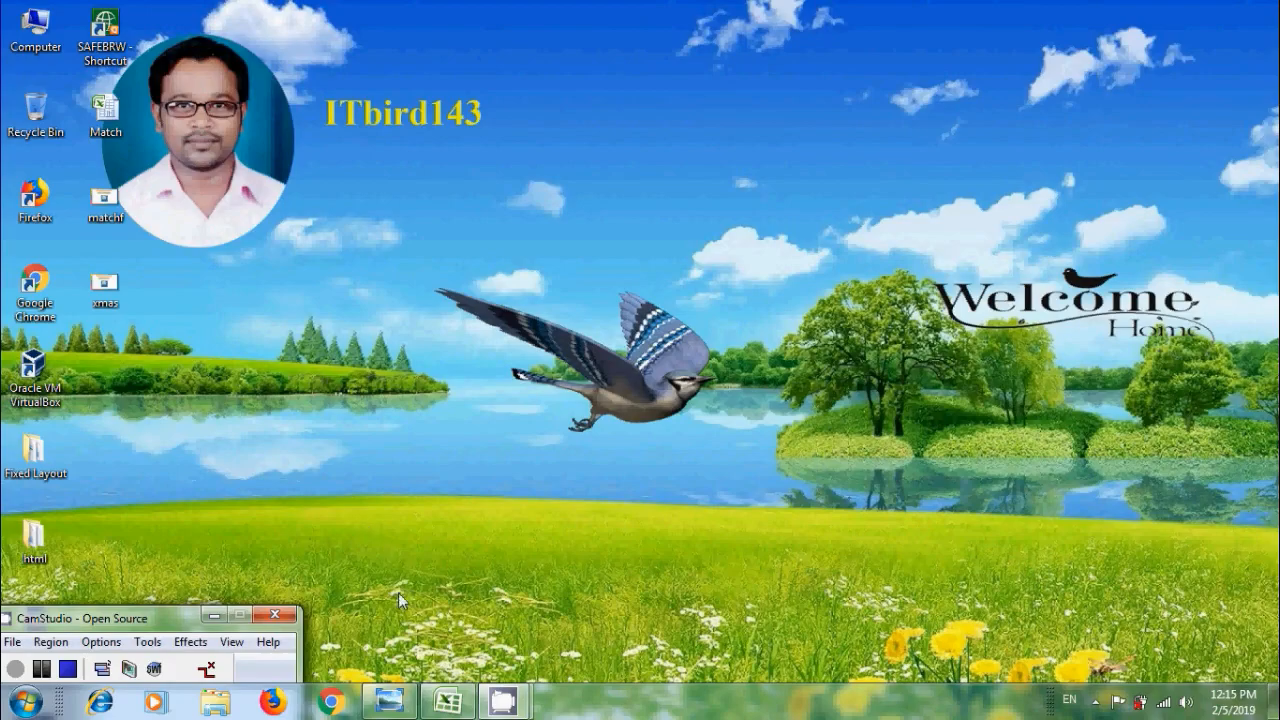
- Open the Excel 2007 MATCH Function title picture from the desktop
{"action": "double_click", "coordinate": [104, 200]}
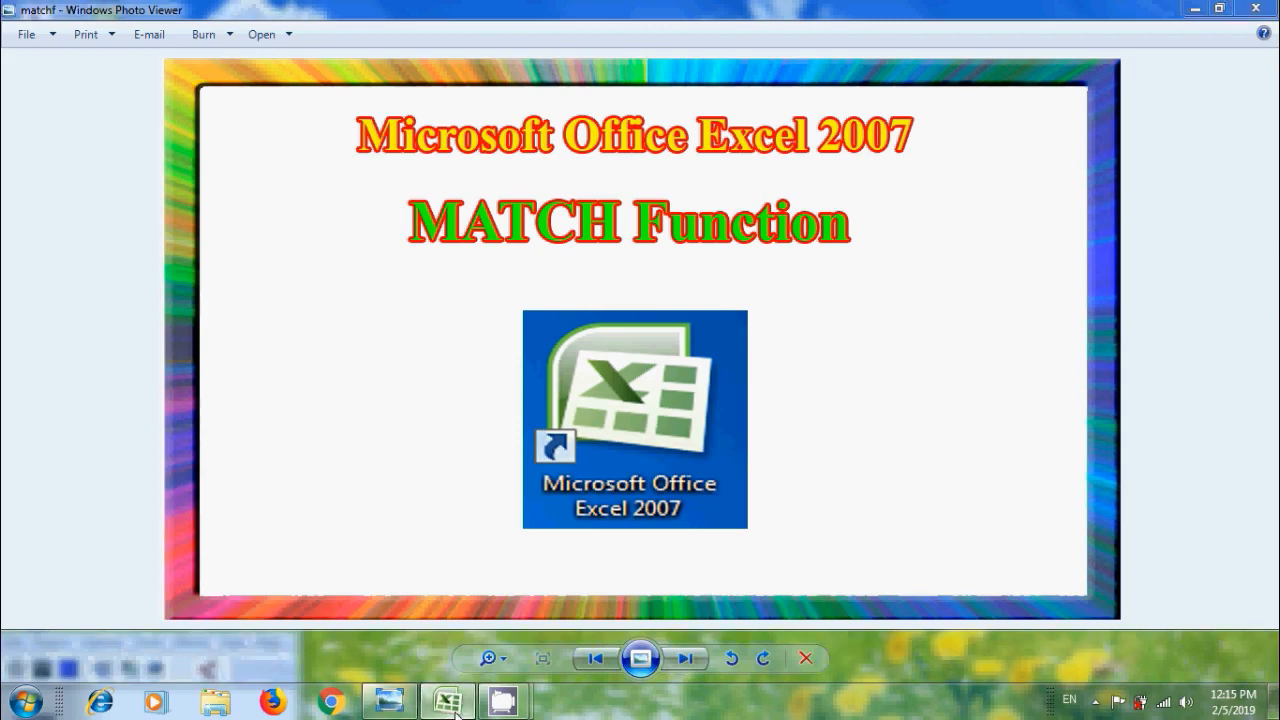
{"action": "left_click", "coordinate": [448, 700]}
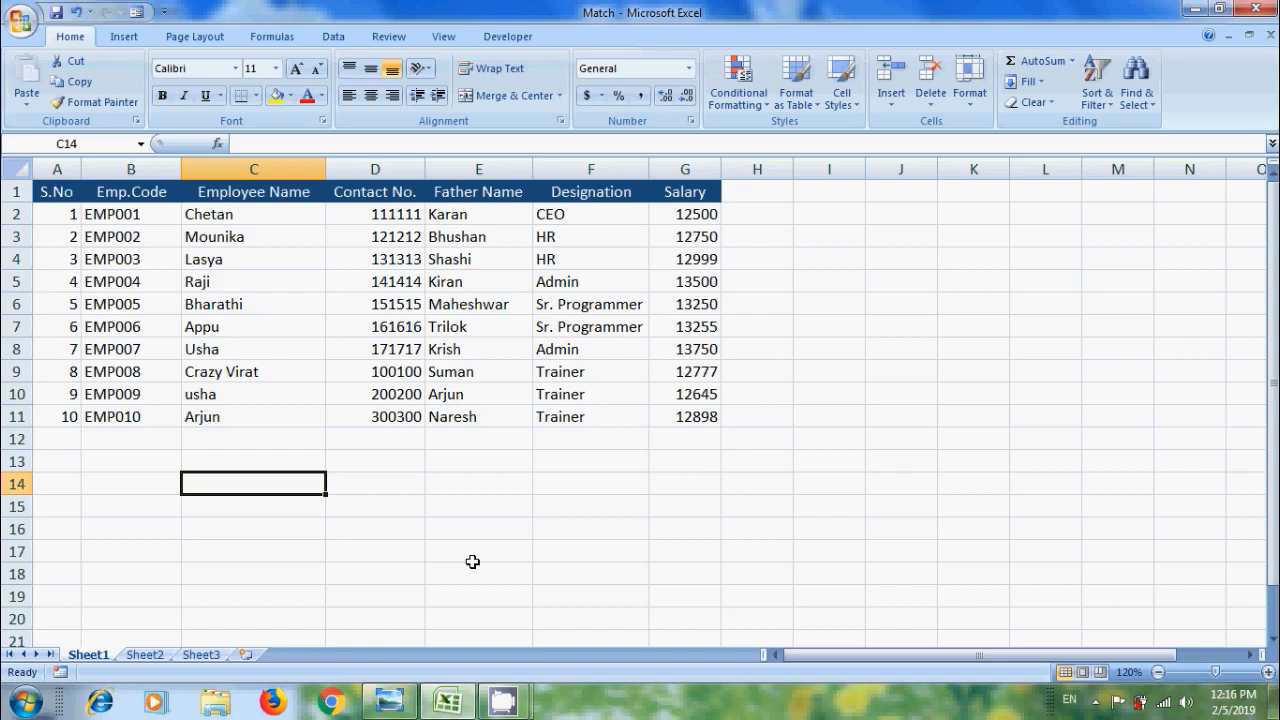
- Enter =MATCH(C6,C2:C11,0) in C14 to locate Bharathi, returning 5
{"action": "type", "text": "=m"}
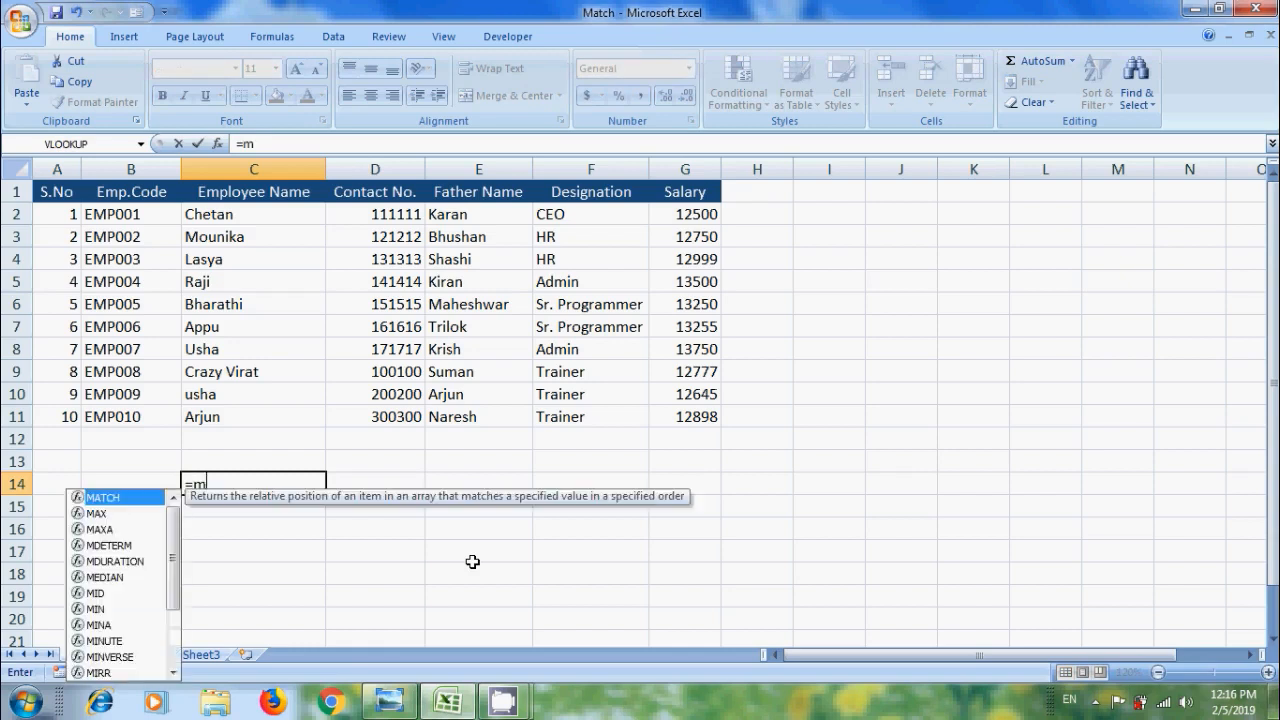
{"action": "double_click", "coordinate": [104, 496]}
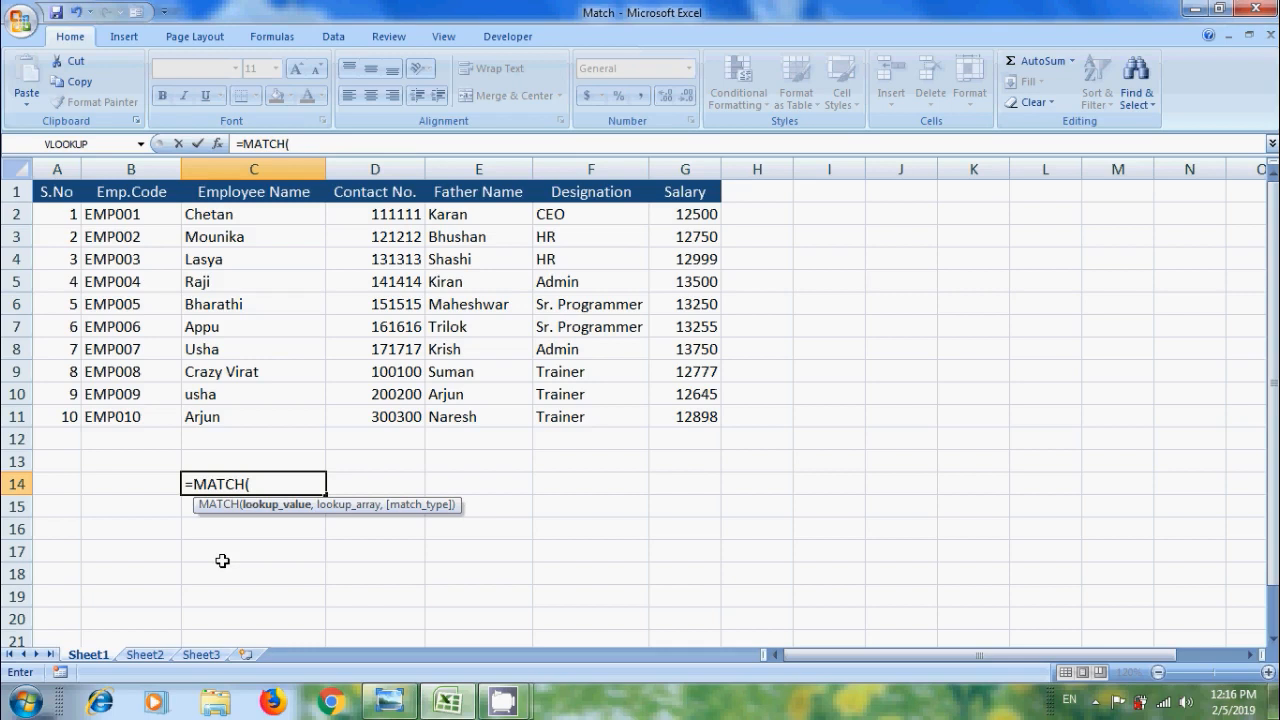
{"action": "mouse_move", "coordinate": [270, 556]}
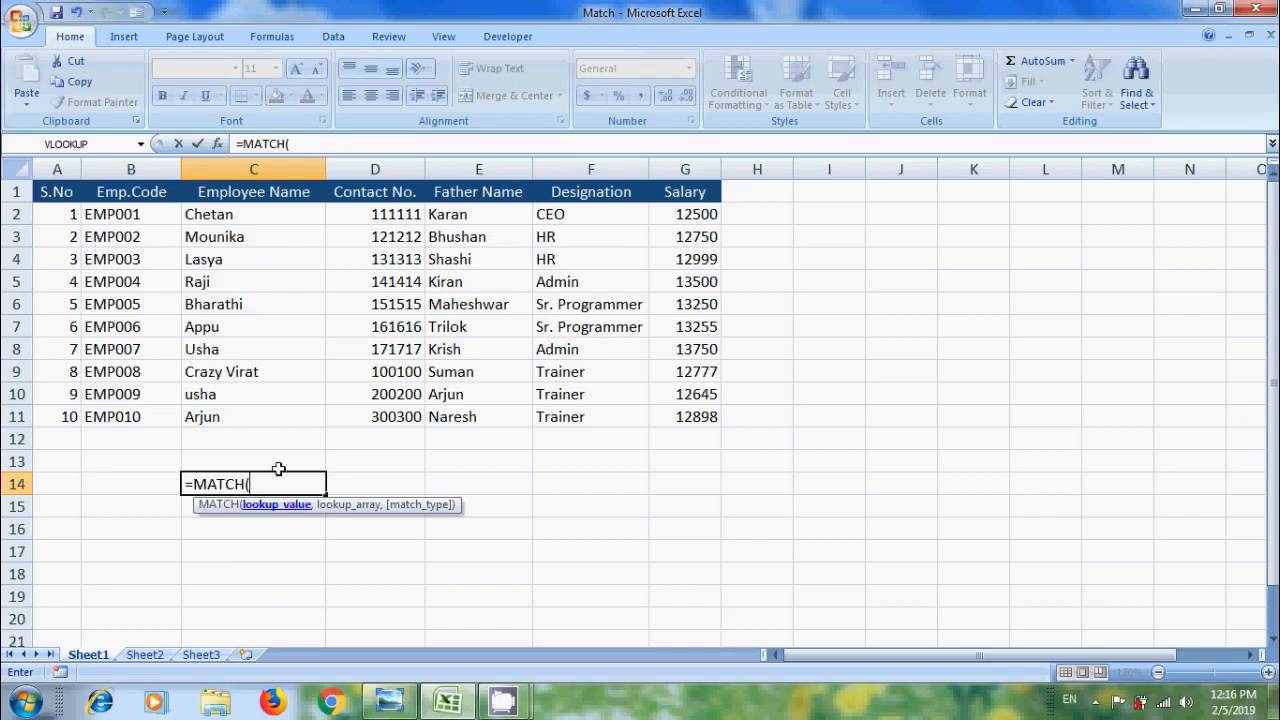
{"action": "left_click", "coordinate": [252, 304]}
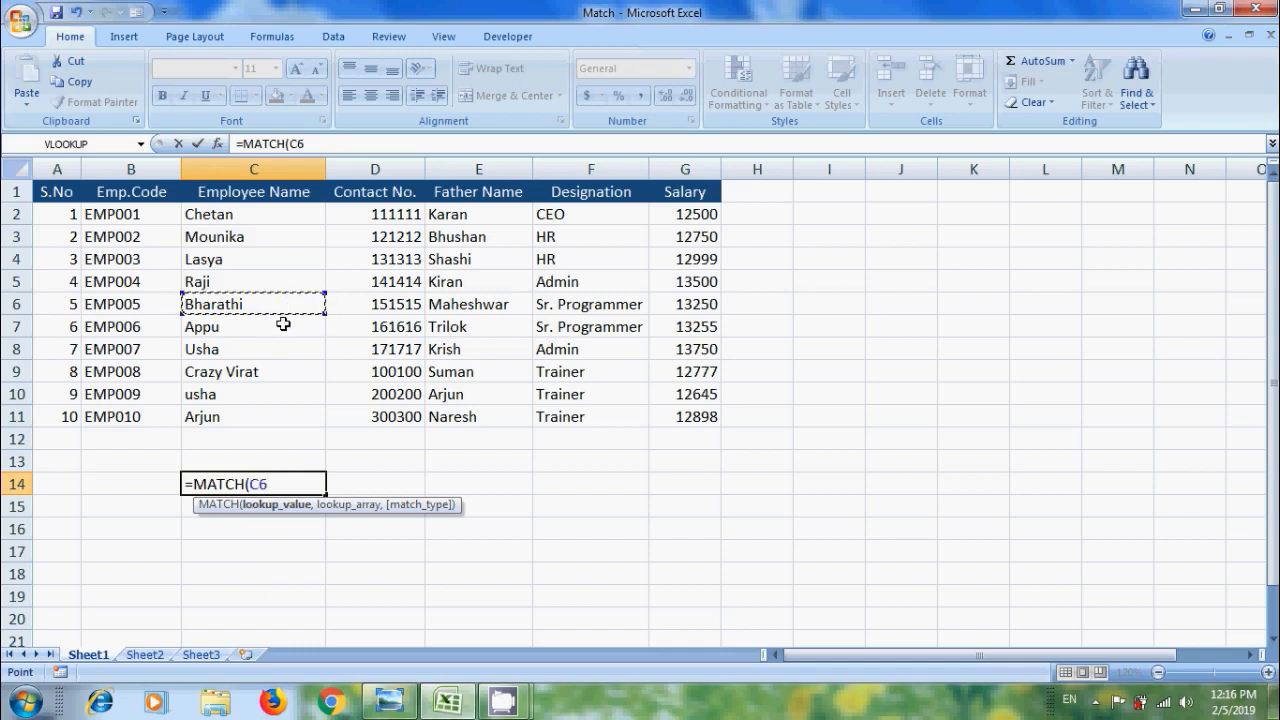
{"action": "type", "text": ","}
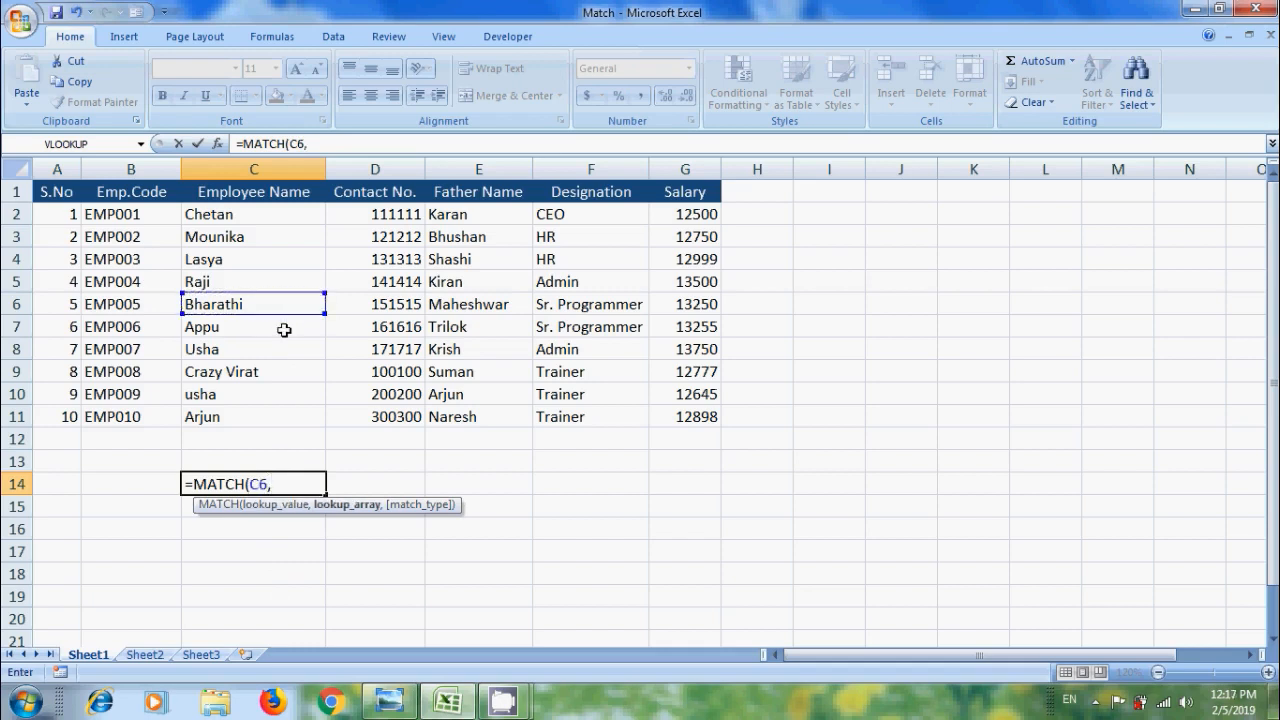
{"action": "left_click_drag", "start_coordinate": [252, 214], "coordinate": [252, 418]}
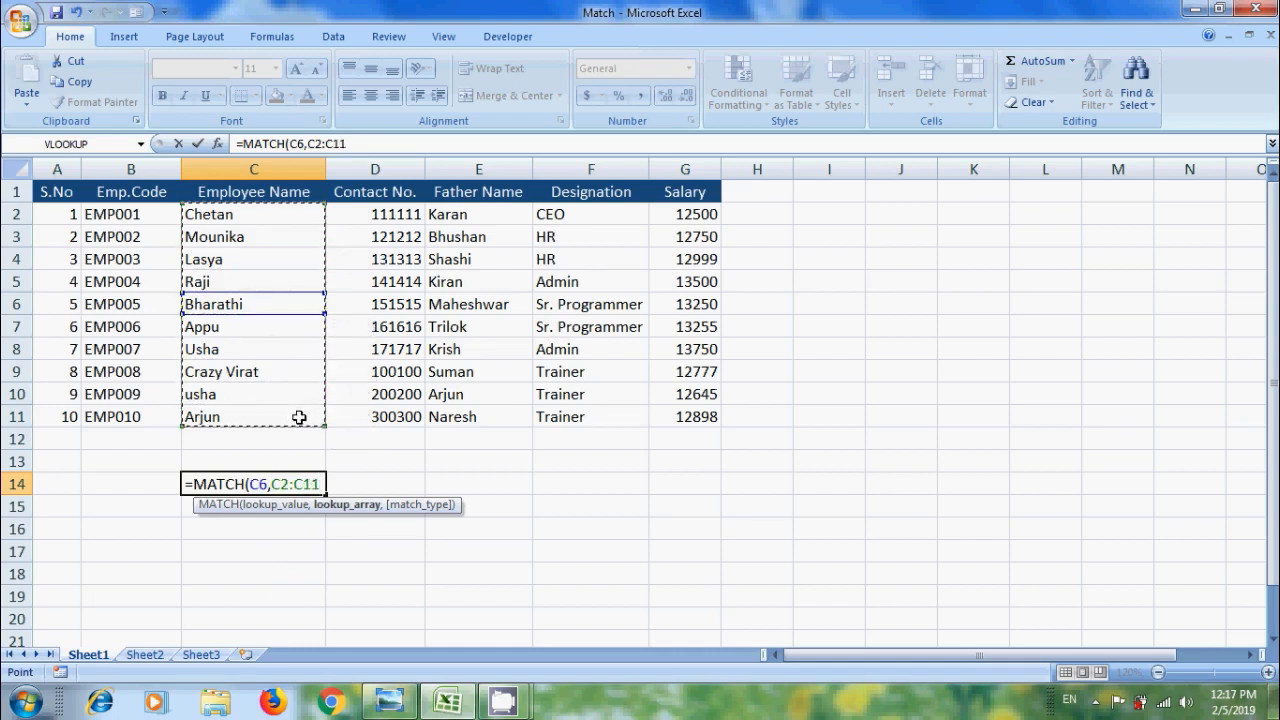
{"action": "type", "text": ","}
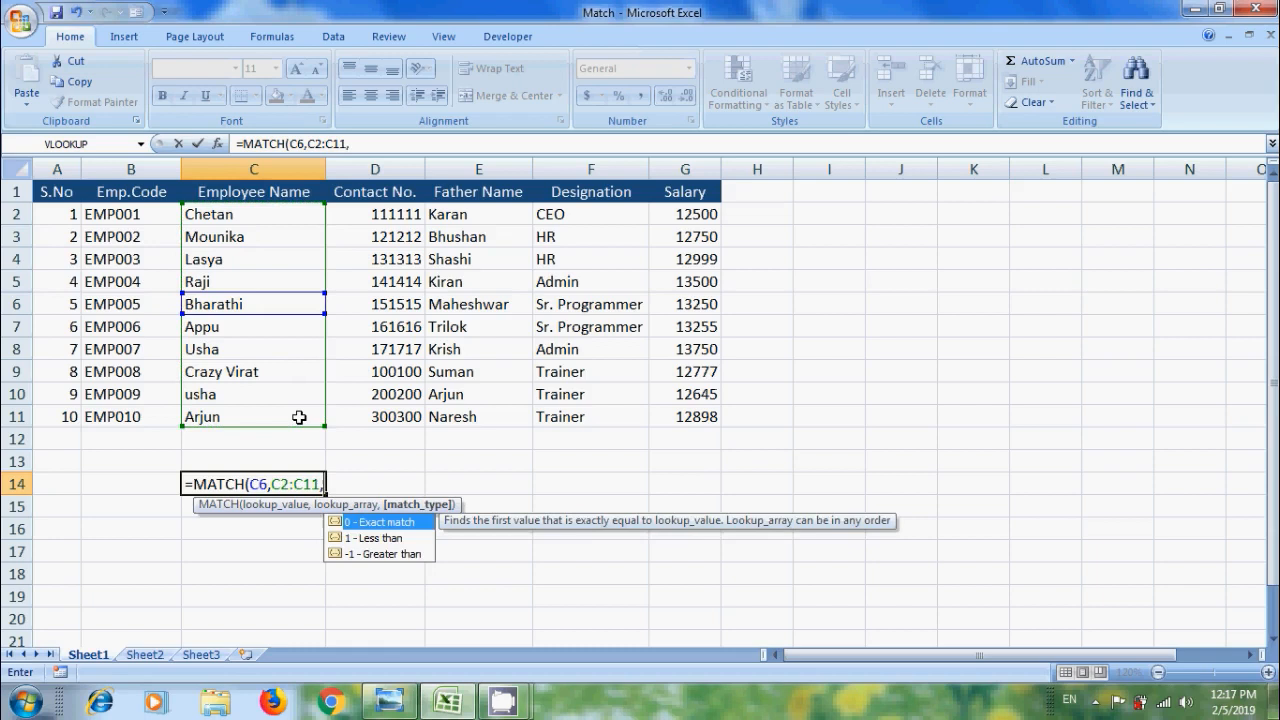
{"action": "type", "text": "0"}
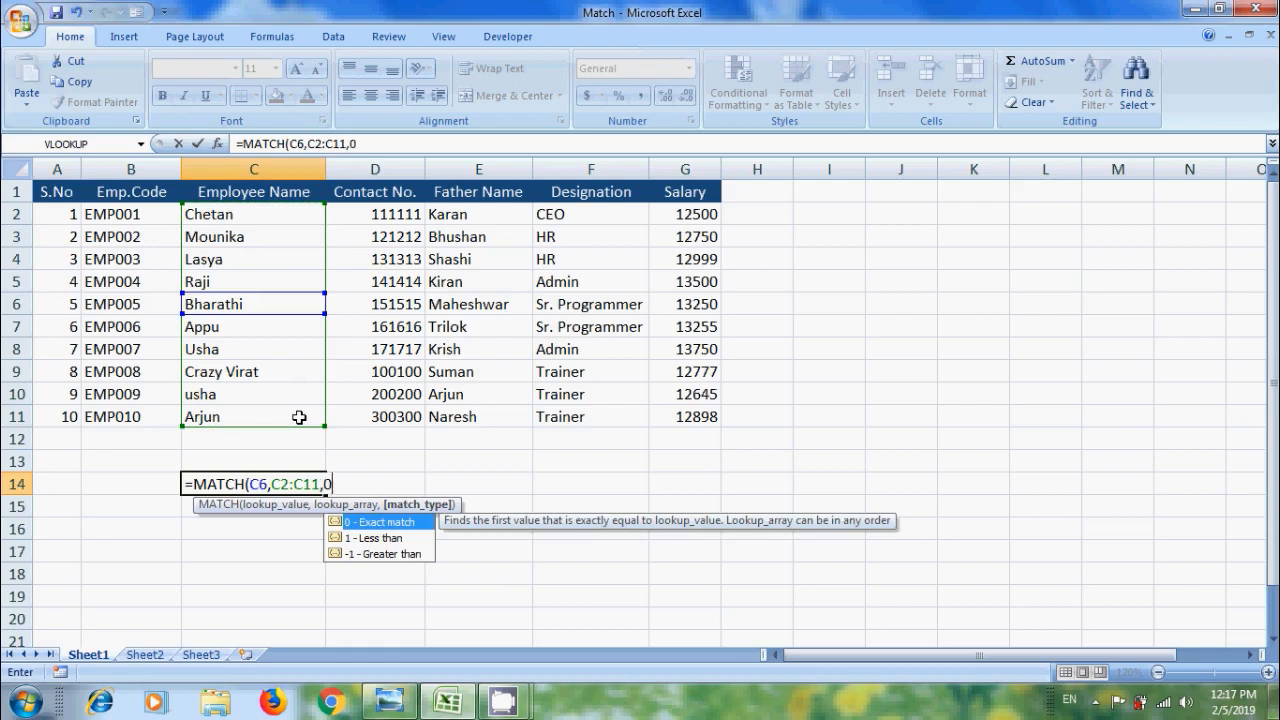
{"action": "key", "text": "Return"}
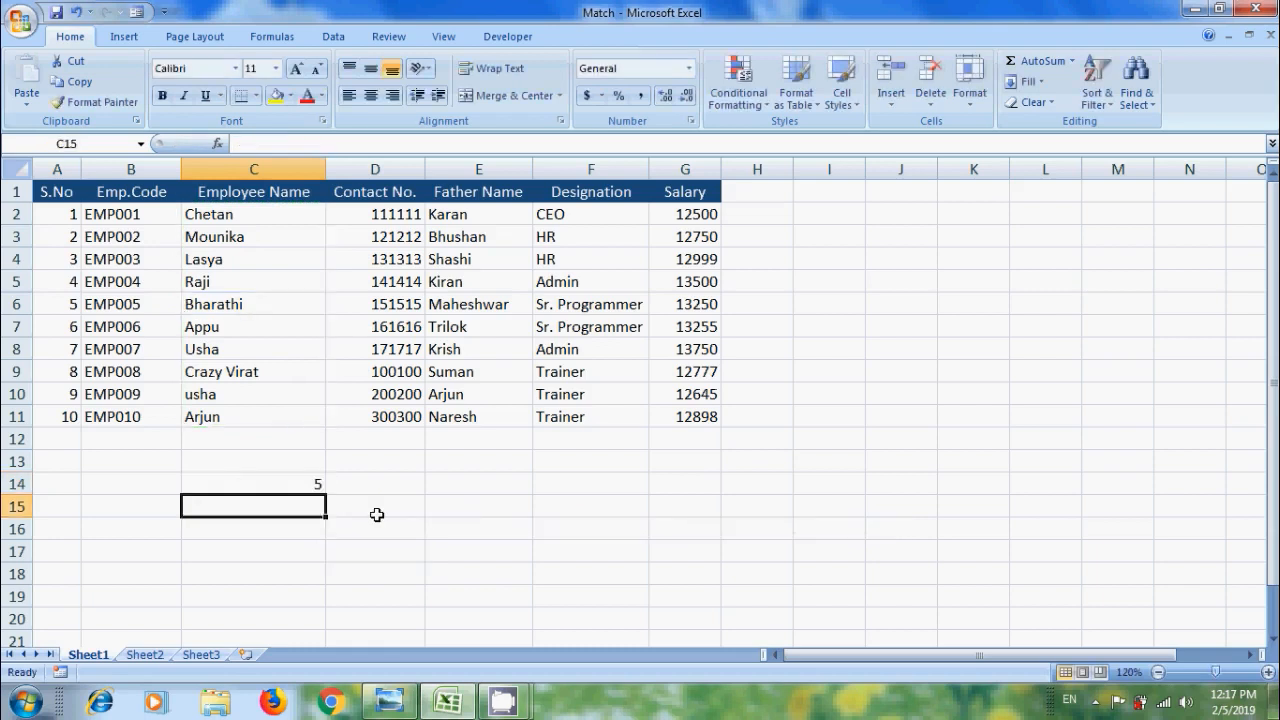
{"action": "mouse_move", "coordinate": [324, 500]}
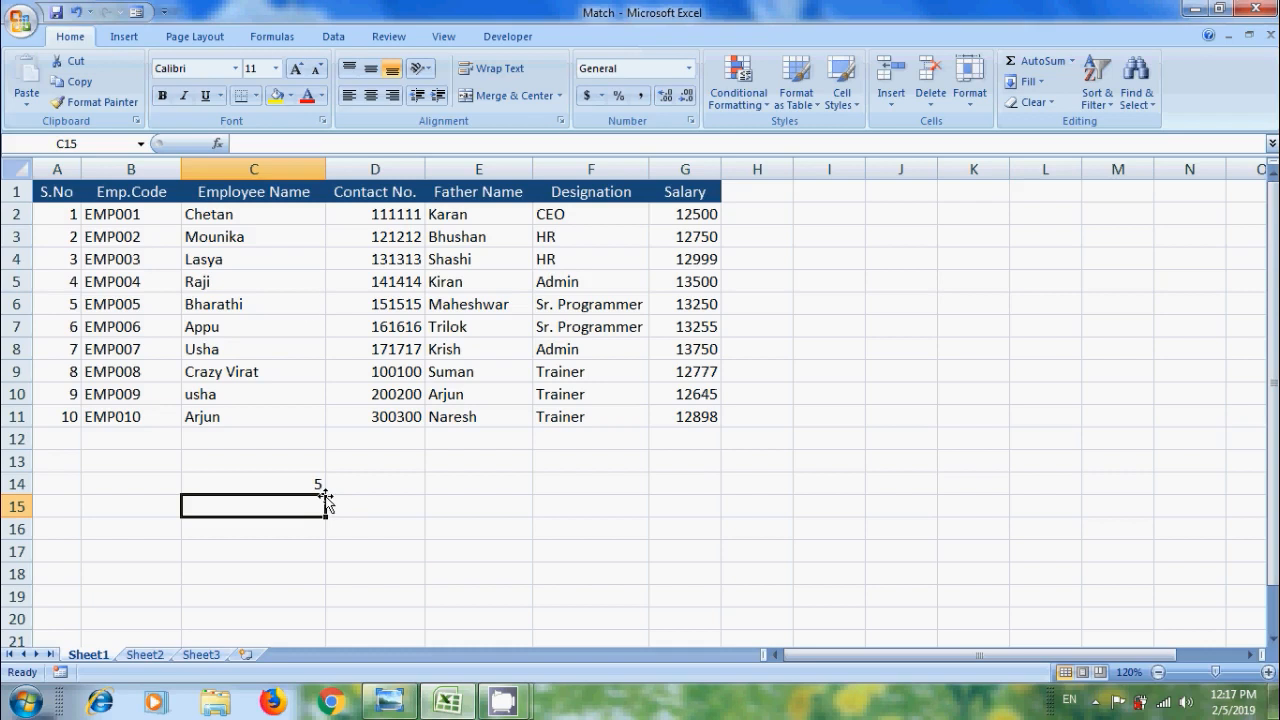
{"action": "mouse_move", "coordinate": [344, 308]}
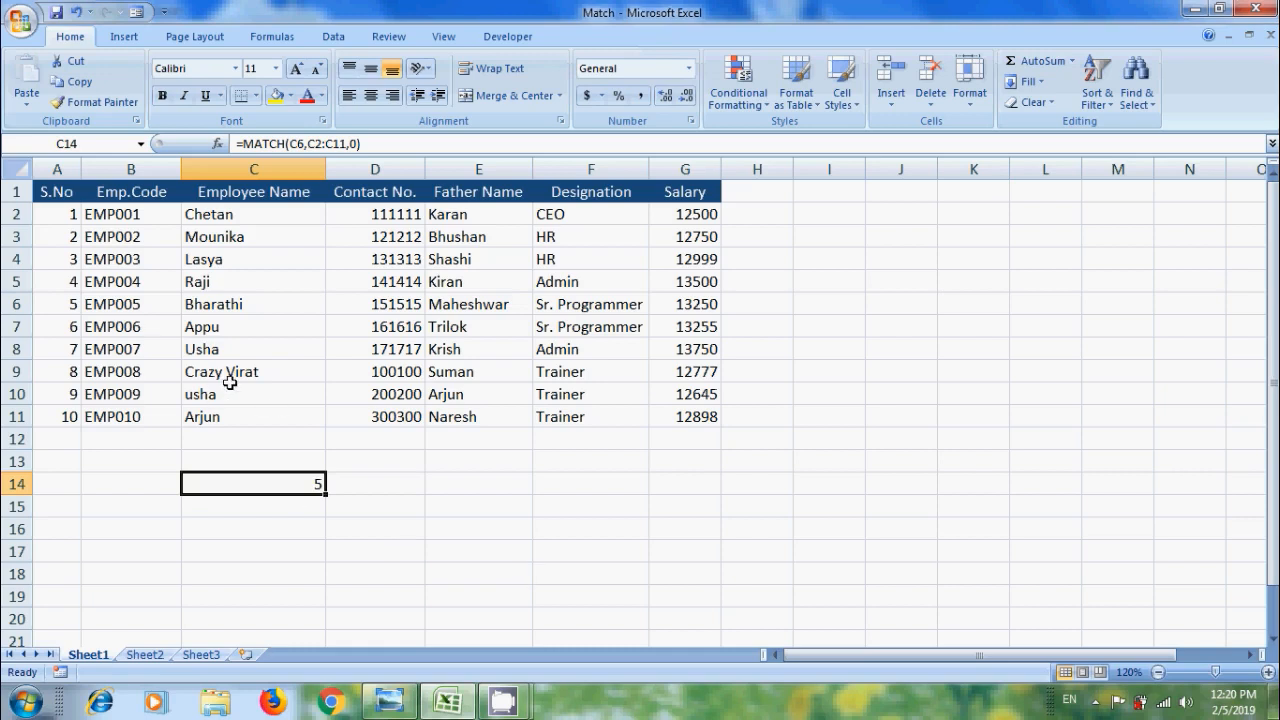
- Replace C6 with "?razy Virat" in the C14 MATCH formula, returning 8
{"action": "double_click", "coordinate": [252, 482]}
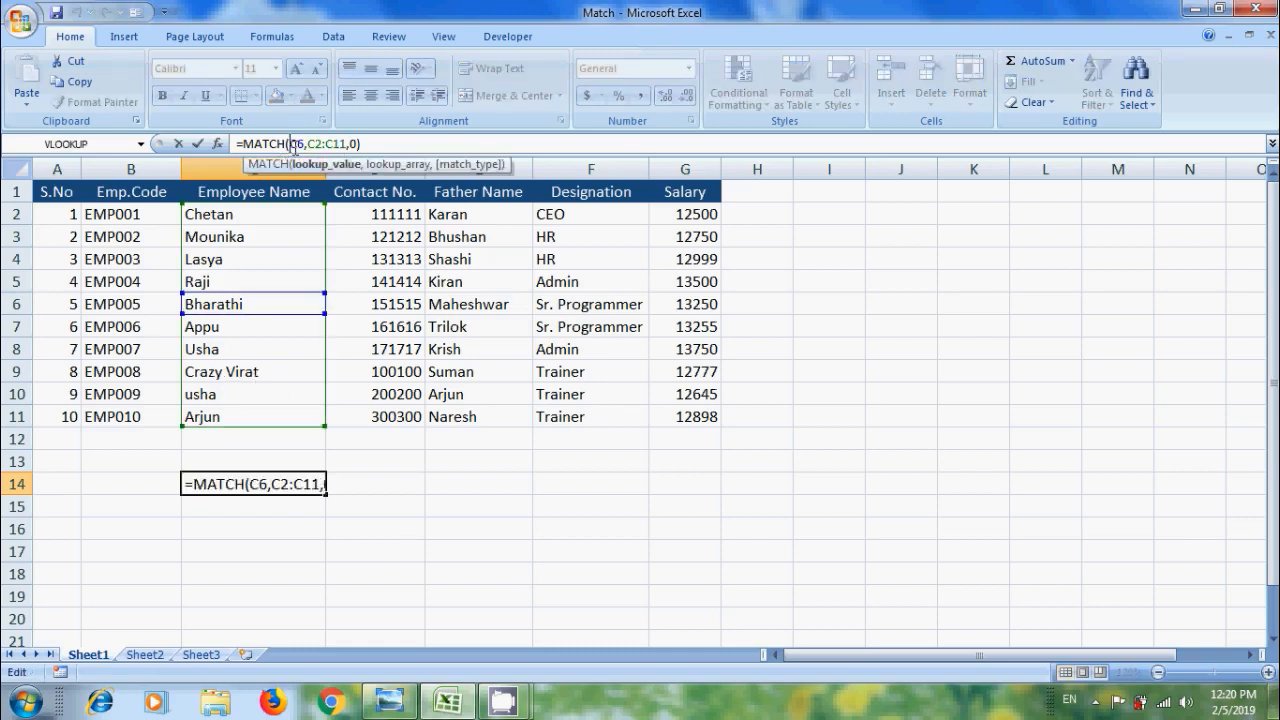
{"action": "type", "text": "\"?"}
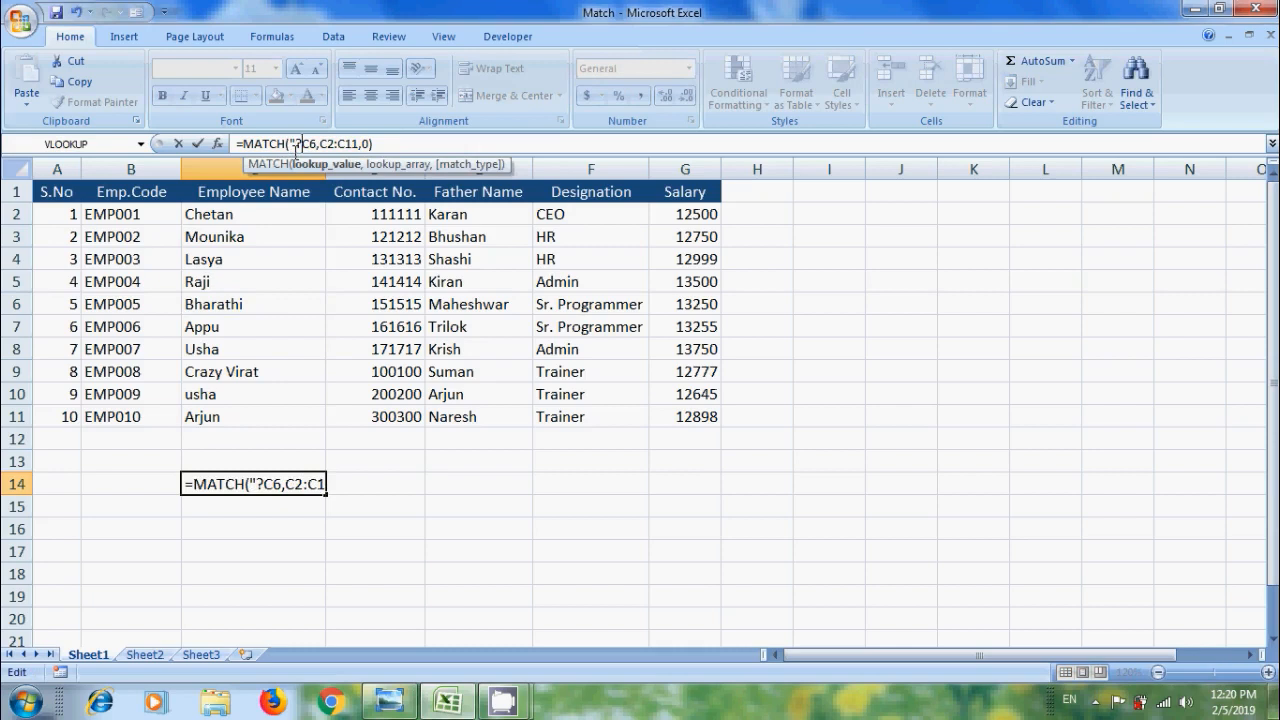
{"action": "type", "text": "razy"}
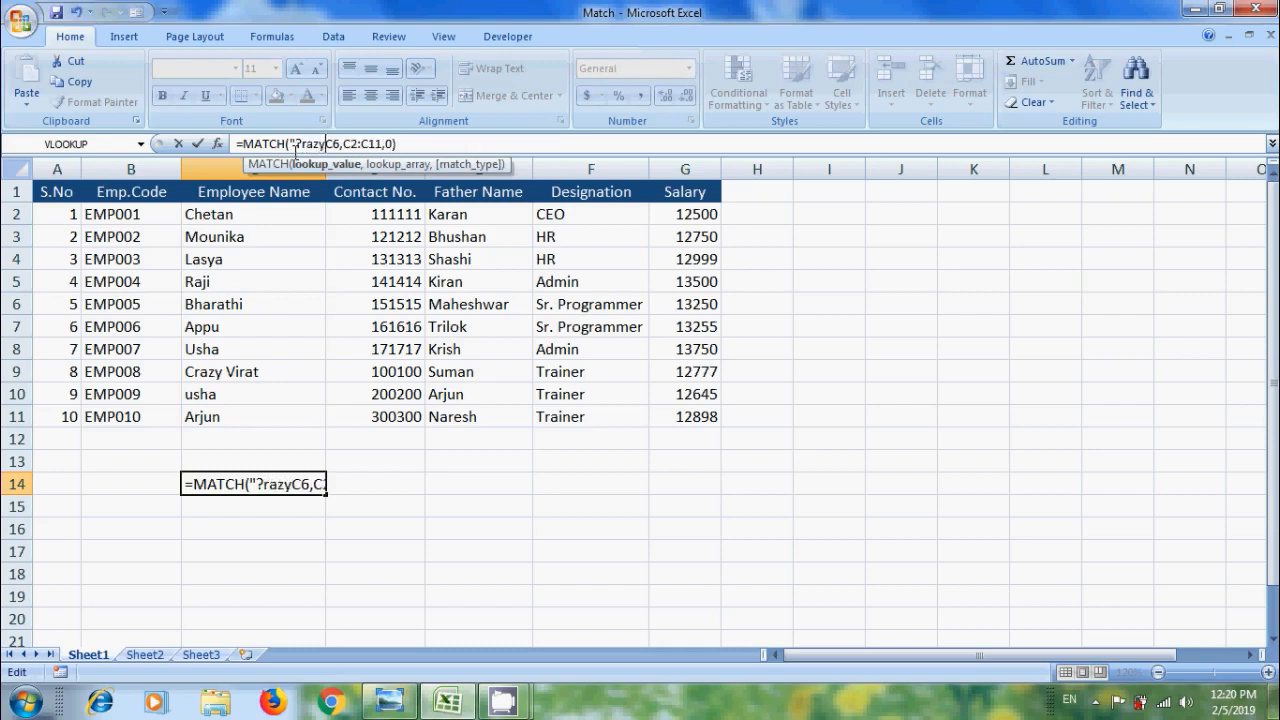
{"action": "type", "text": "Virat"}
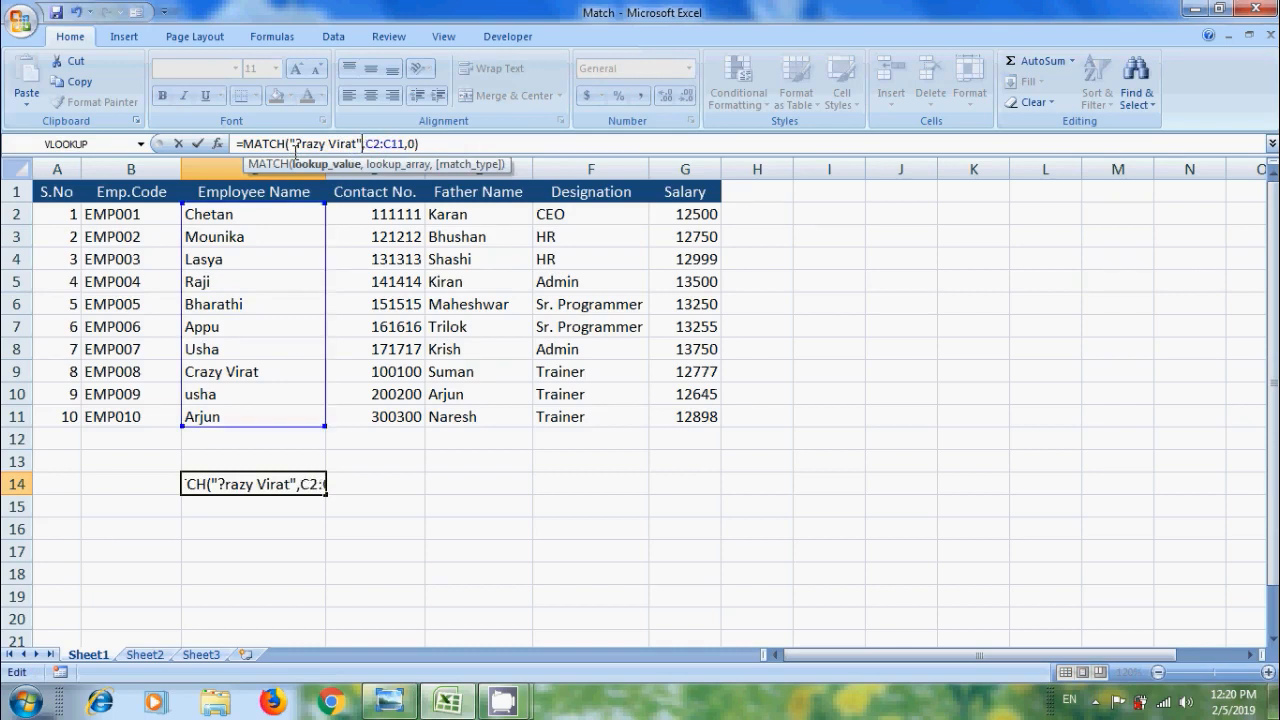
{"action": "key", "text": "Return"}
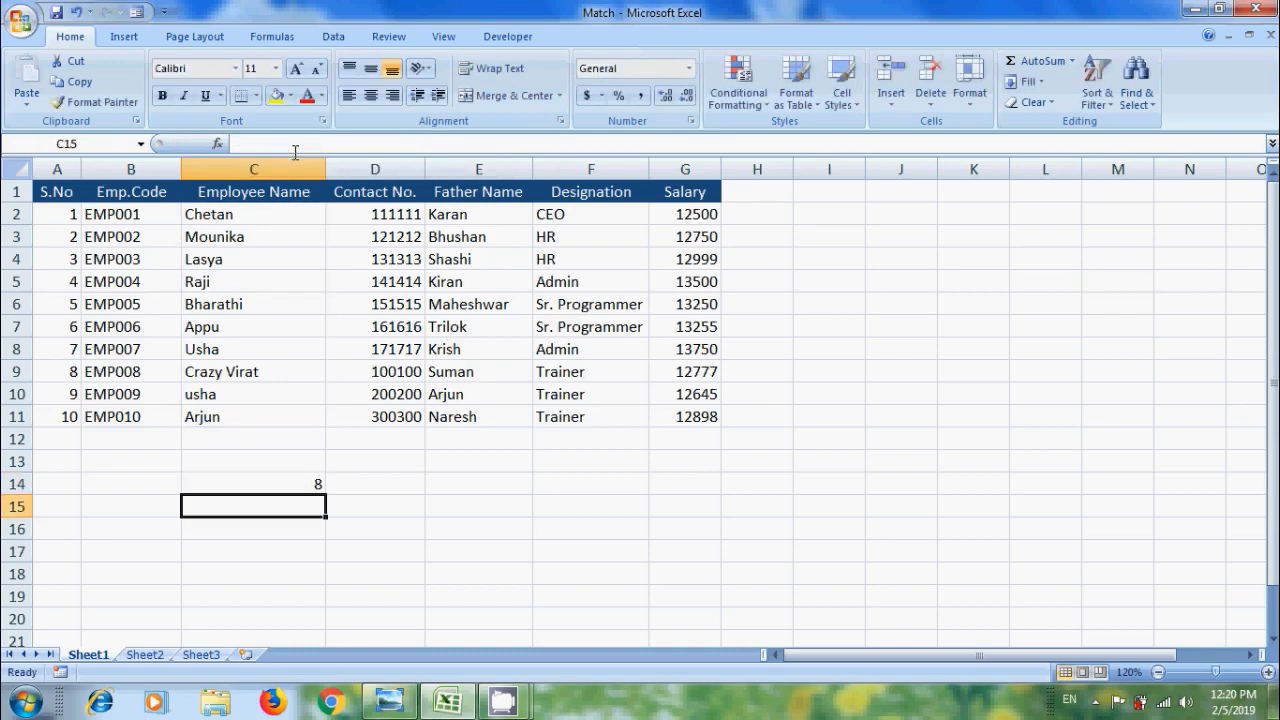
{"action": "mouse_move", "coordinate": [384, 540]}
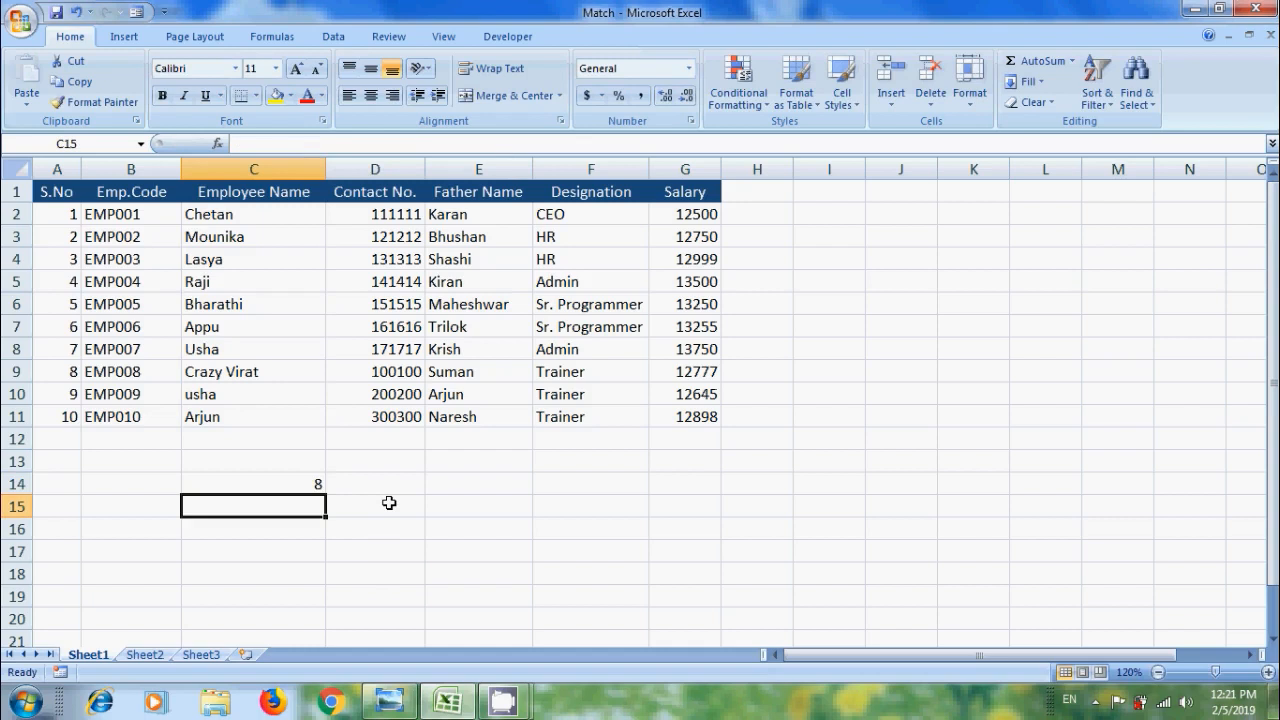
- Change the C14 lookup value to "*Virat", still returning 8
{"action": "left_click", "coordinate": [252, 484]}
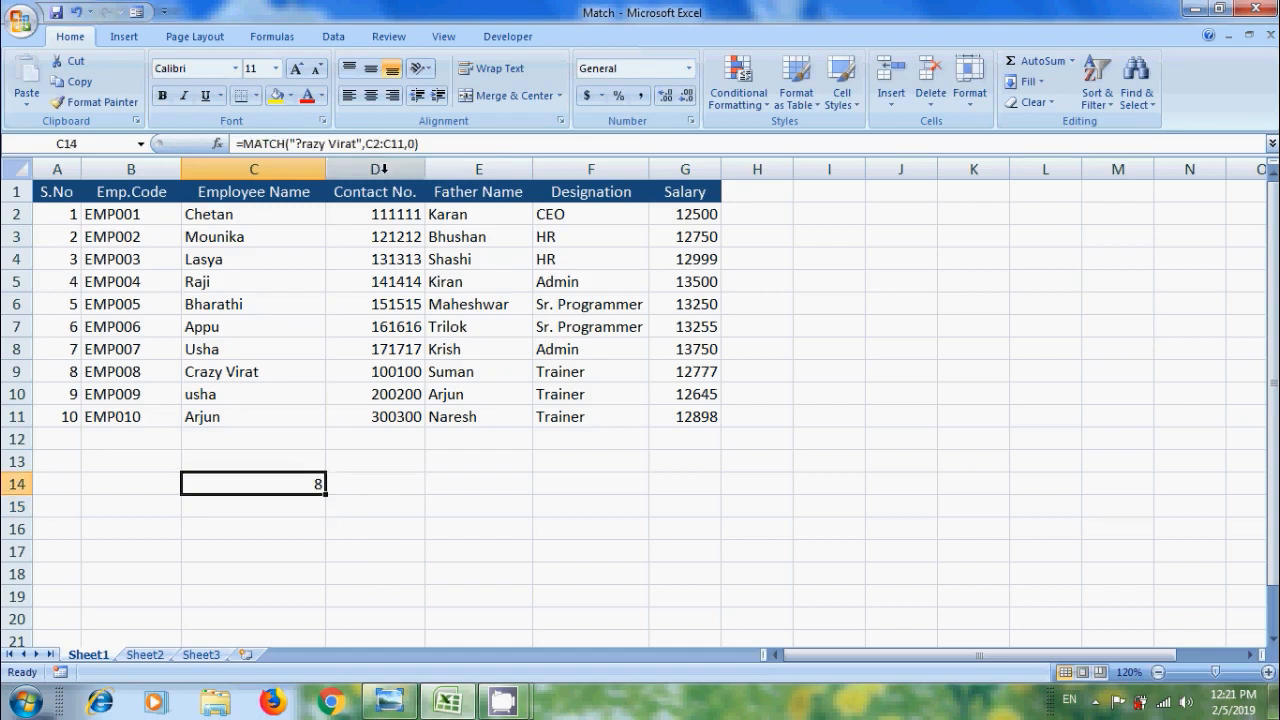
{"action": "double_click", "coordinate": [252, 482]}
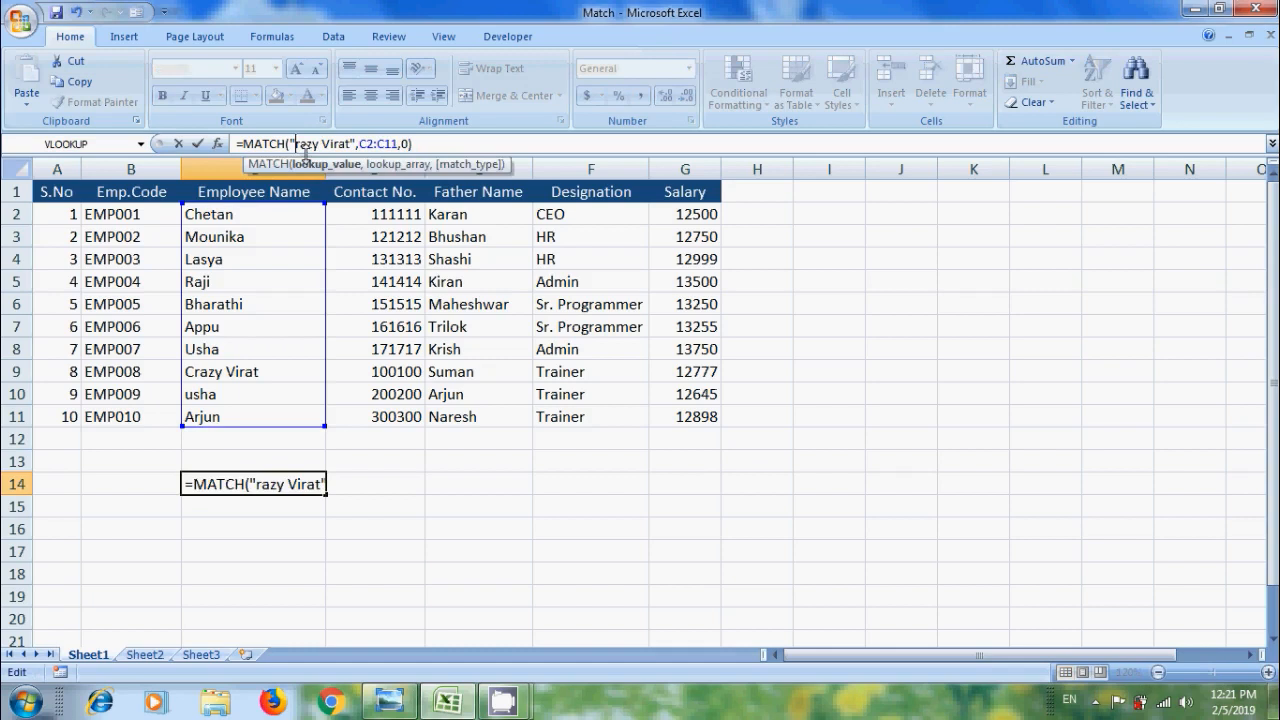
{"action": "type", "text": "*"}
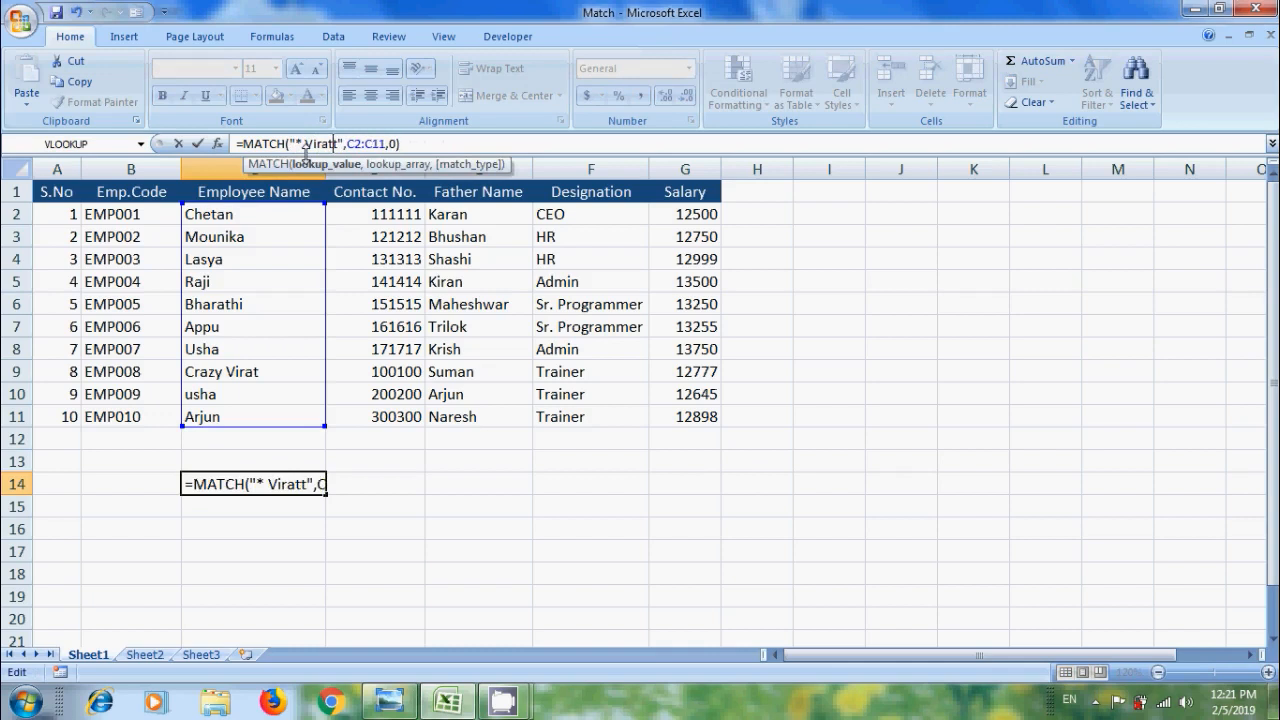
{"action": "key", "text": "Return"}
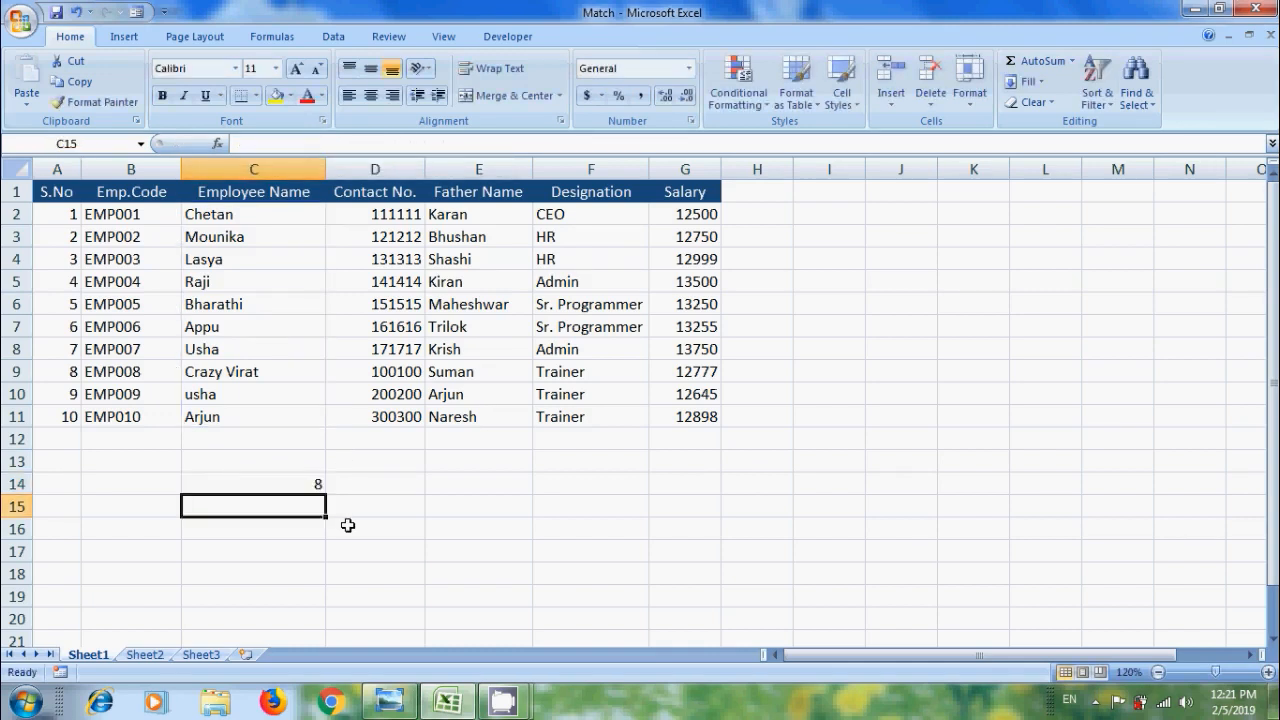
{"action": "mouse_move", "coordinate": [344, 492]}
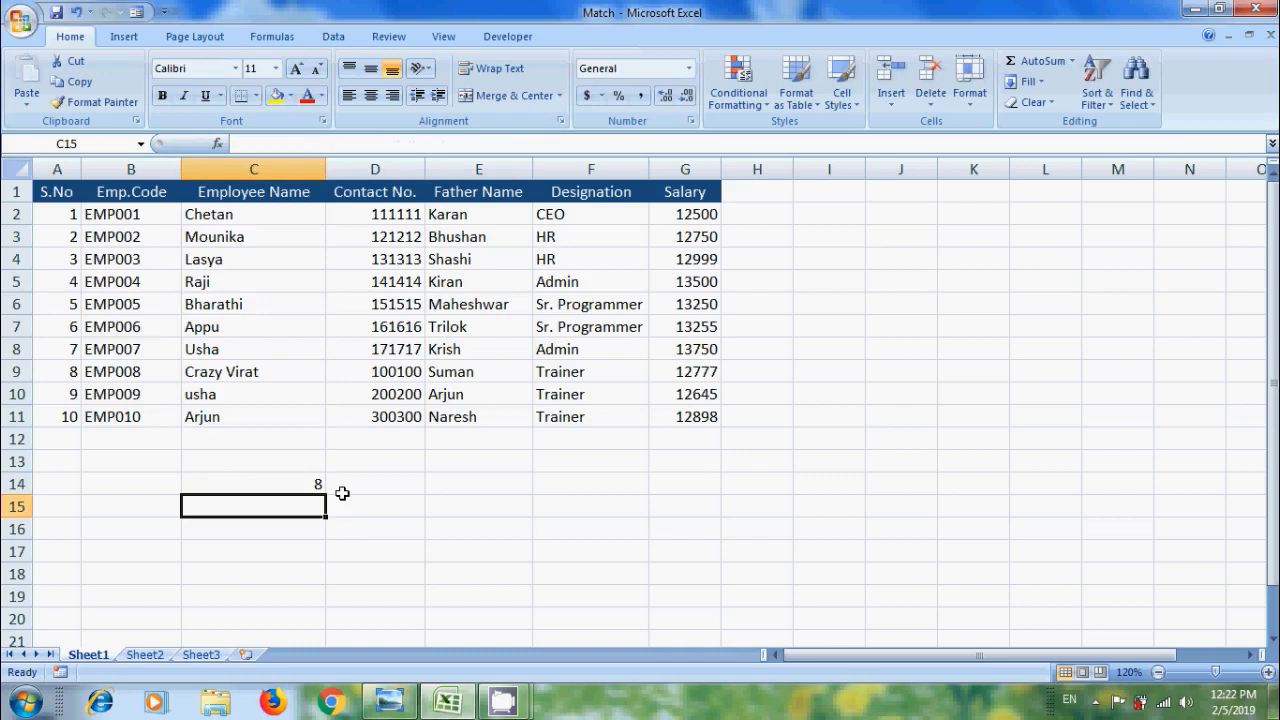
{"action": "mouse_move", "coordinate": [678, 522]}
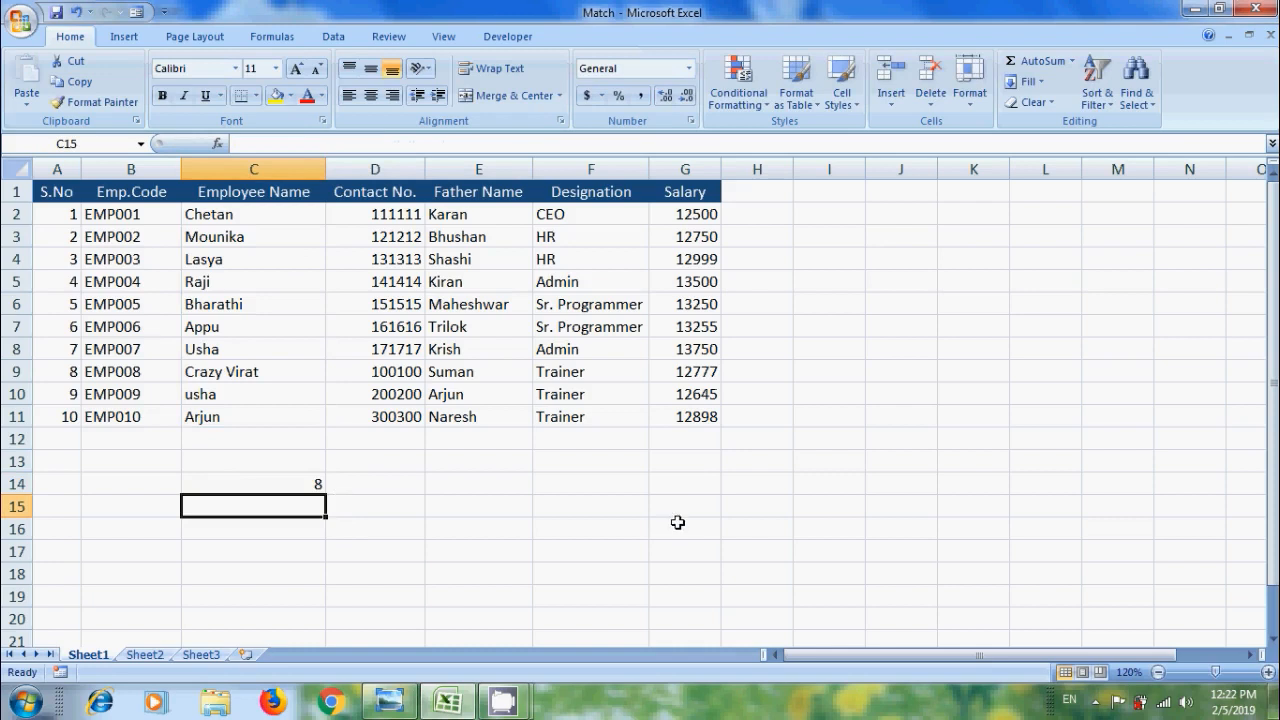
- Enter =MATCH(13000,G2:G11,1) in G15 against the salaries, returning 3
{"action": "type", "text": "=ma"}
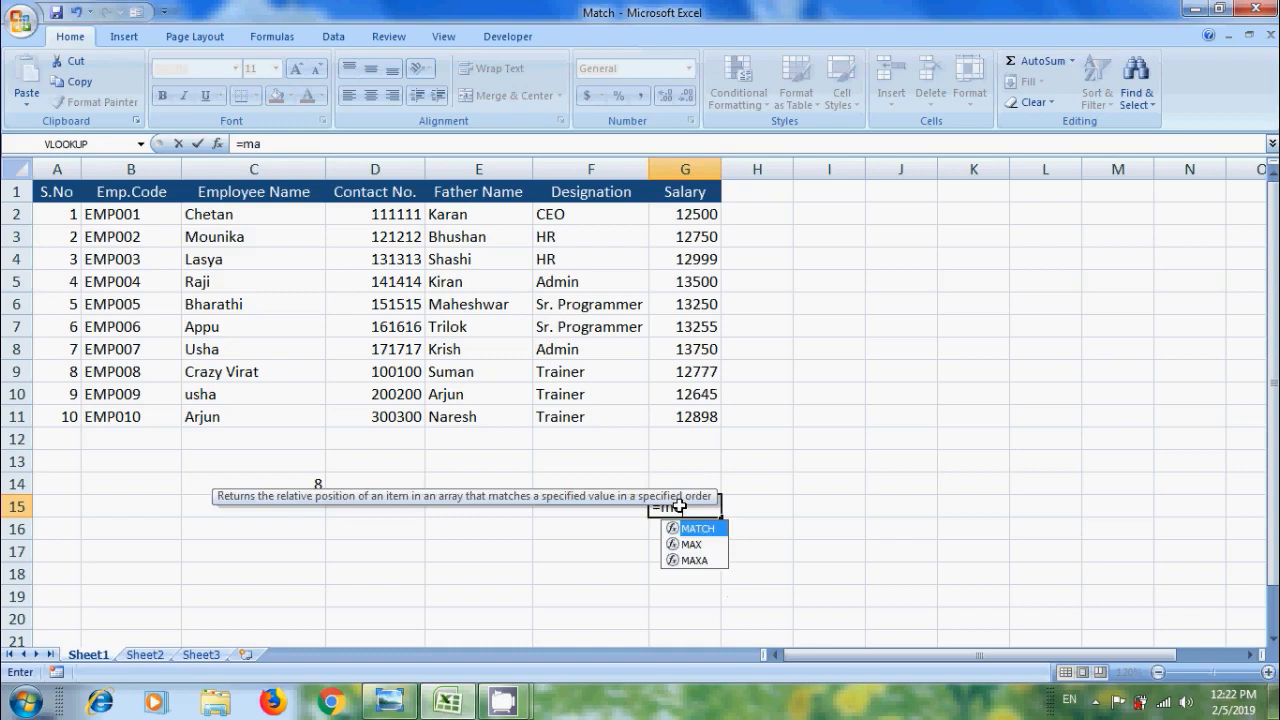
{"action": "double_click", "coordinate": [696, 528]}
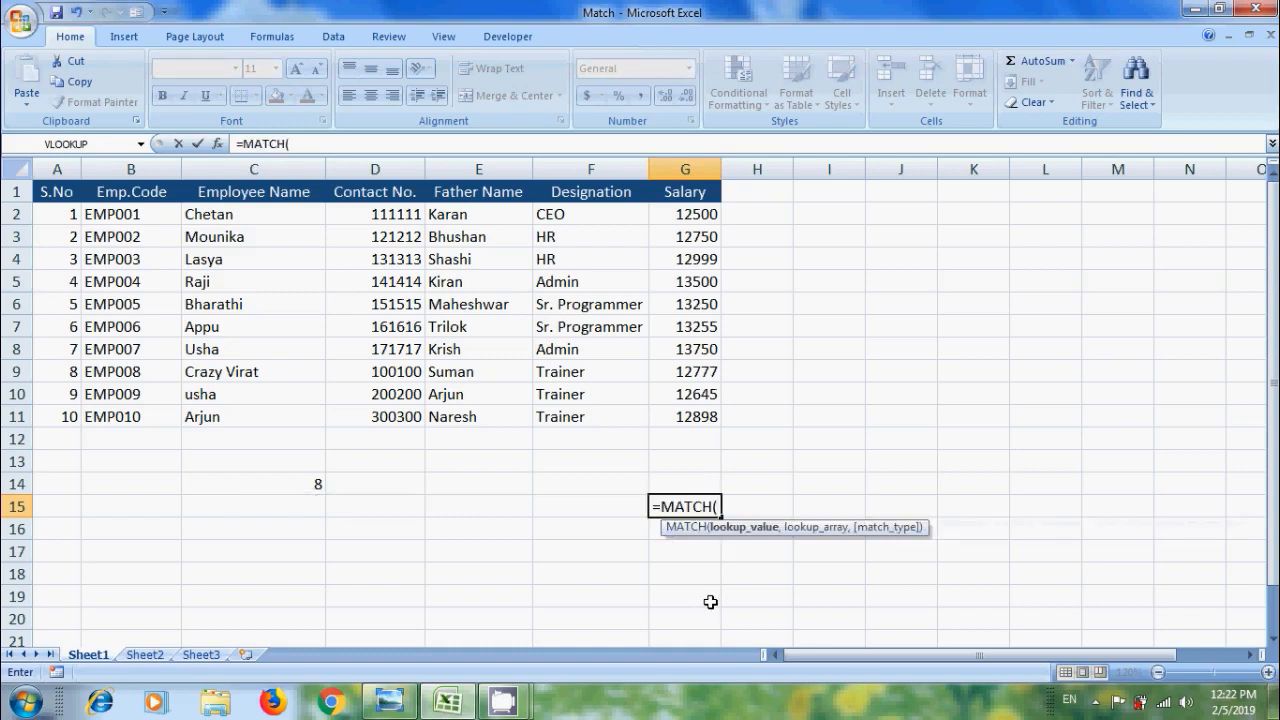
{"action": "type", "text": "13000"}
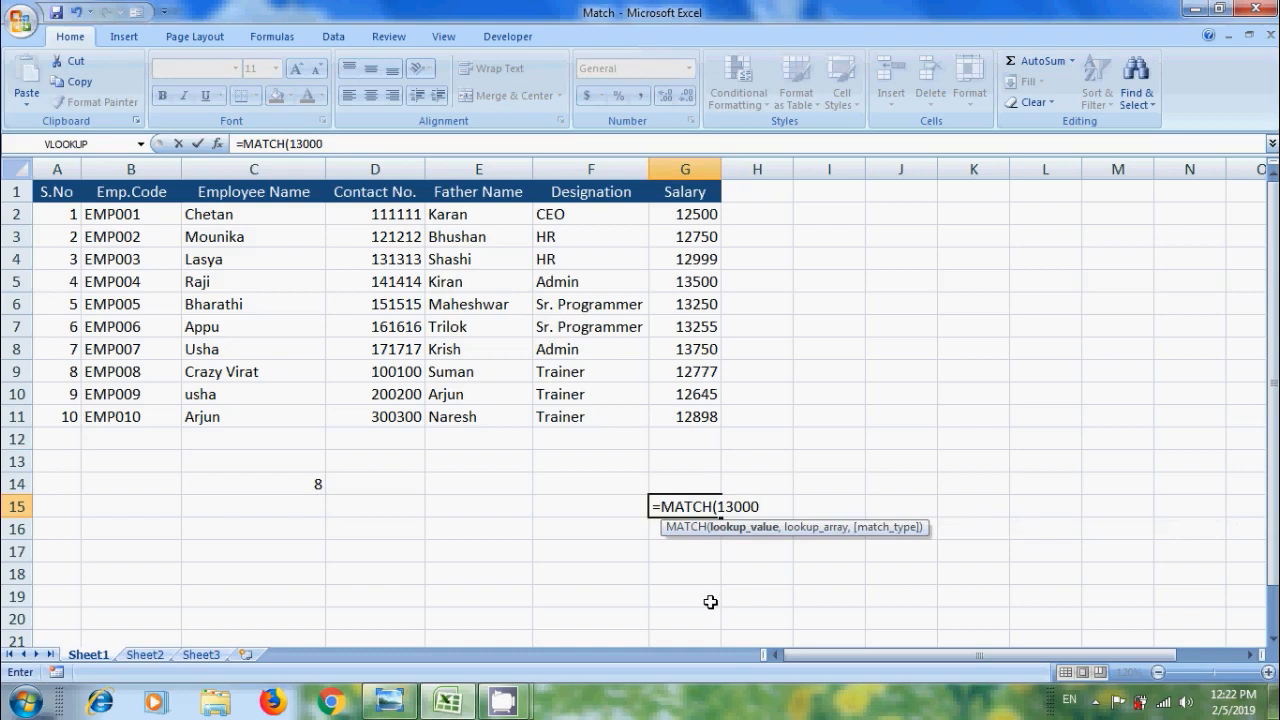
{"action": "type", "text": ","}
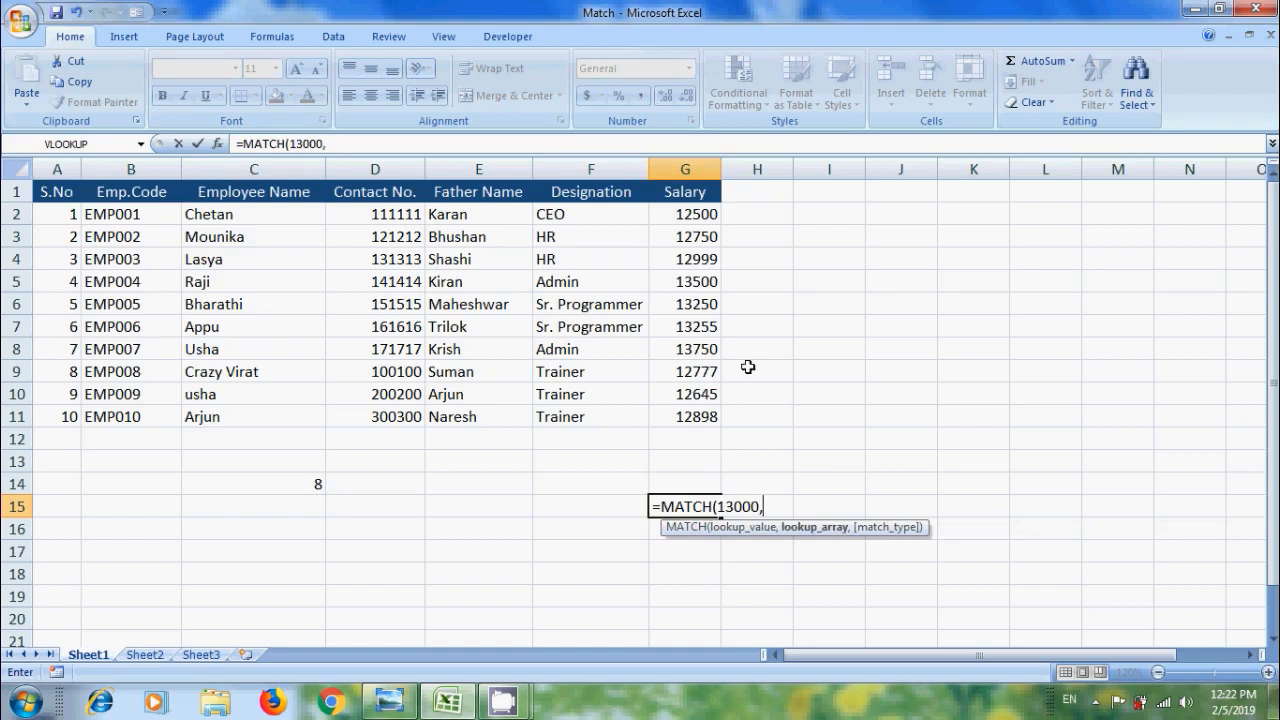
{"action": "left_click_drag", "start_coordinate": [684, 214], "coordinate": [684, 418]}
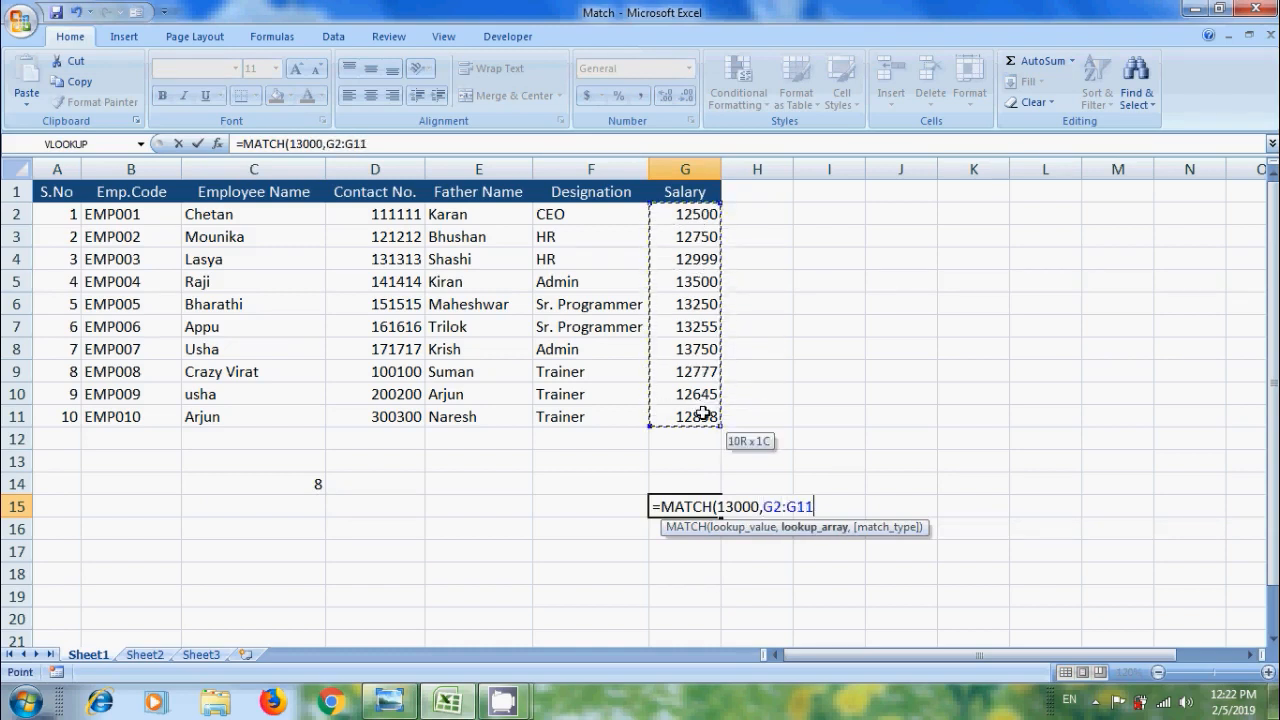
{"action": "type", "text": ",1"}
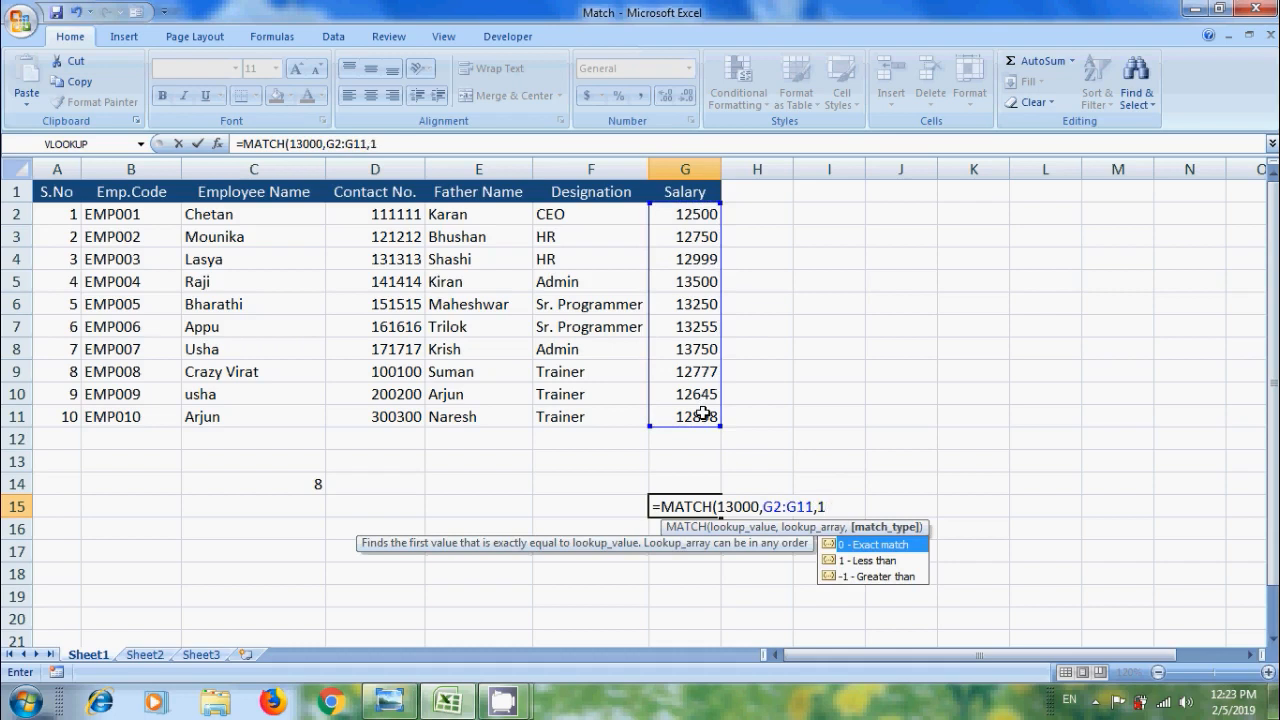
{"action": "key", "text": "Return"}
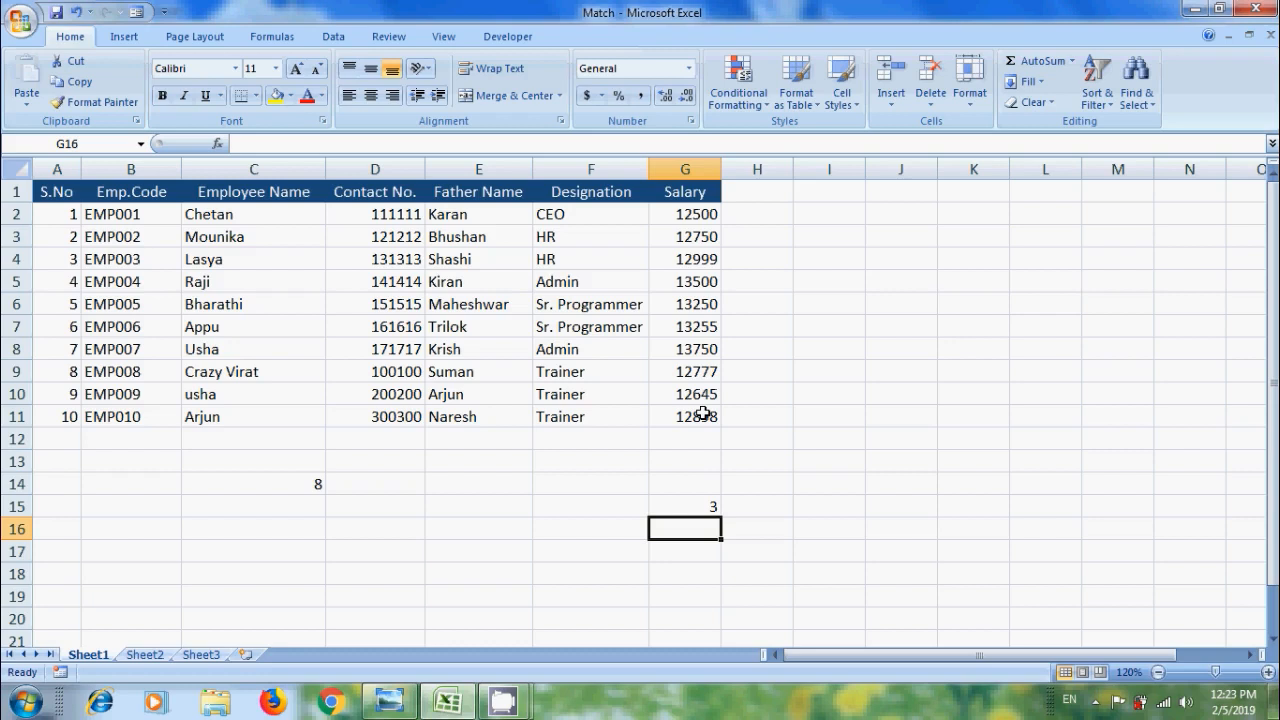
- Change the G15 match type to -1 so the formula returns #N/A
{"action": "left_click", "coordinate": [684, 504]}
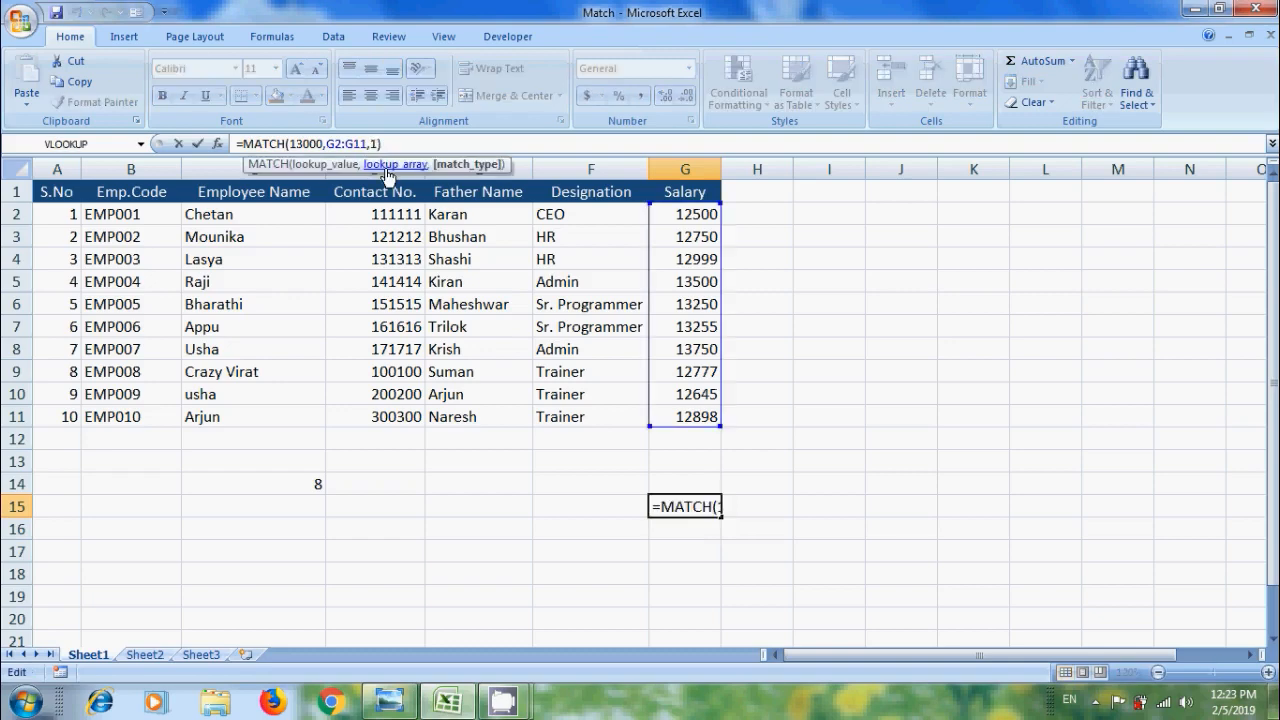
{"action": "key", "text": "Return"}
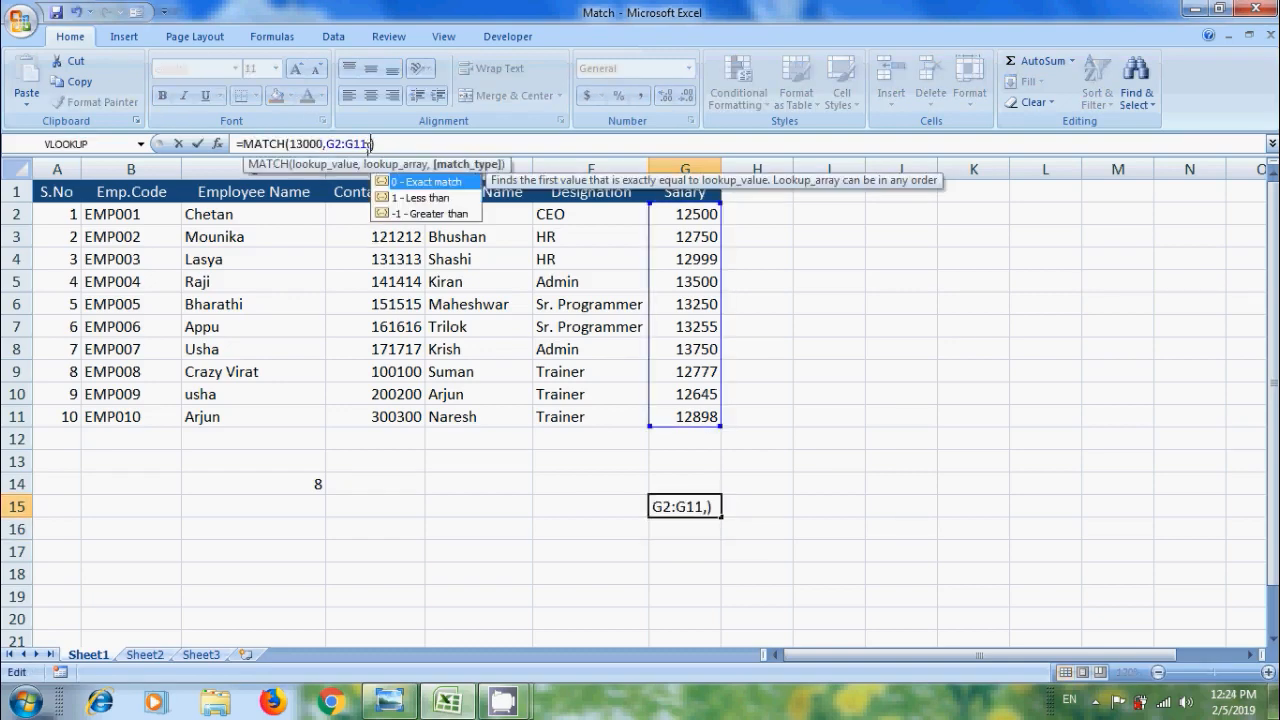
{"action": "key", "text": "Return"}
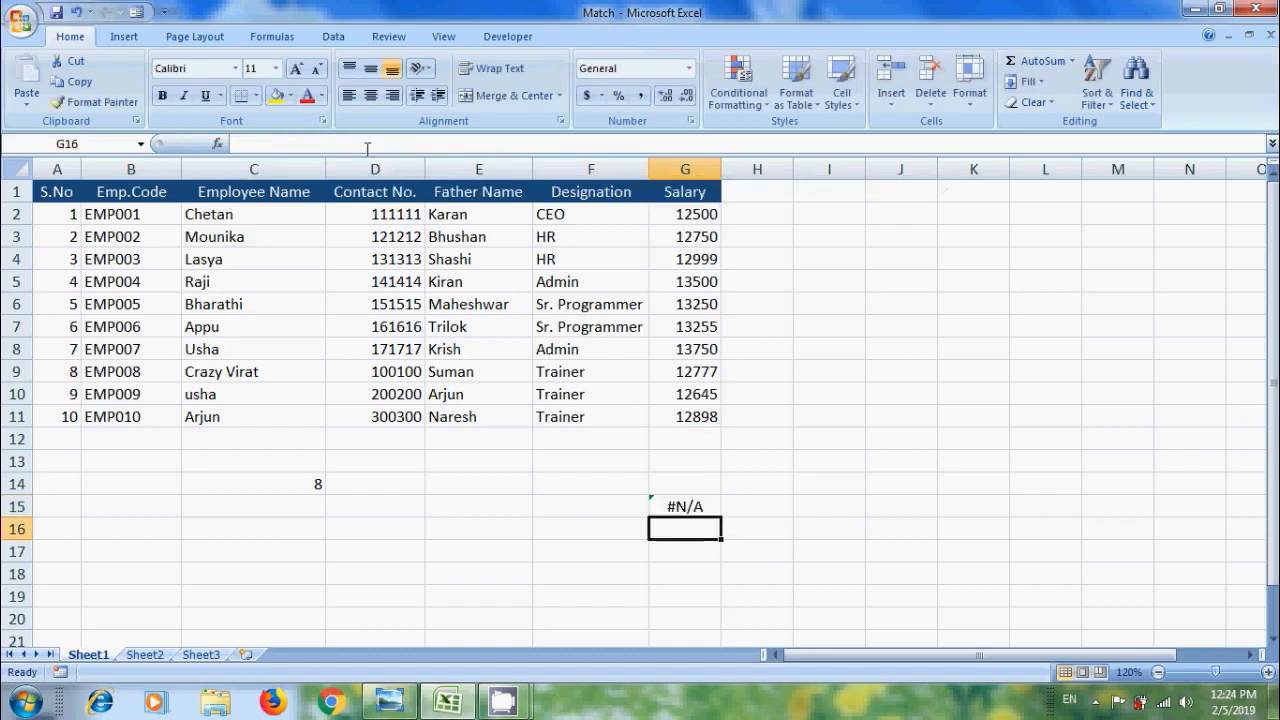
{"action": "mouse_move", "coordinate": [368, 148]}
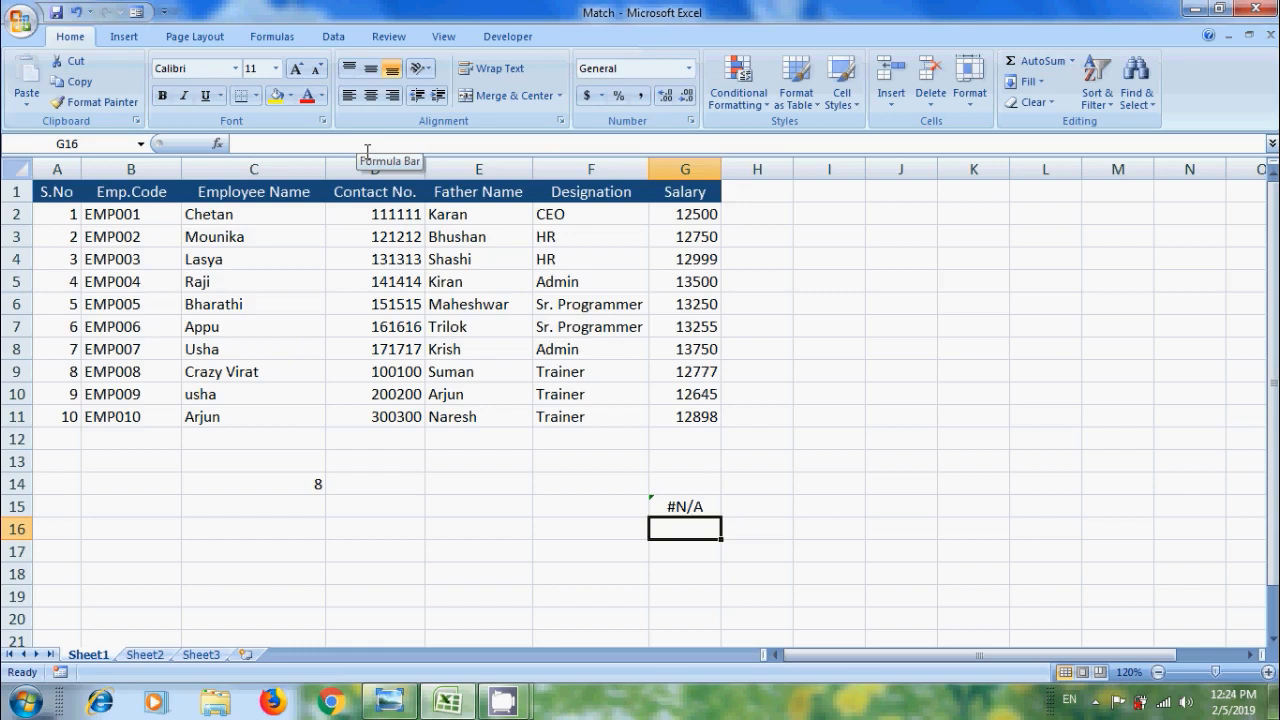
{"action": "mouse_move", "coordinate": [672, 476]}
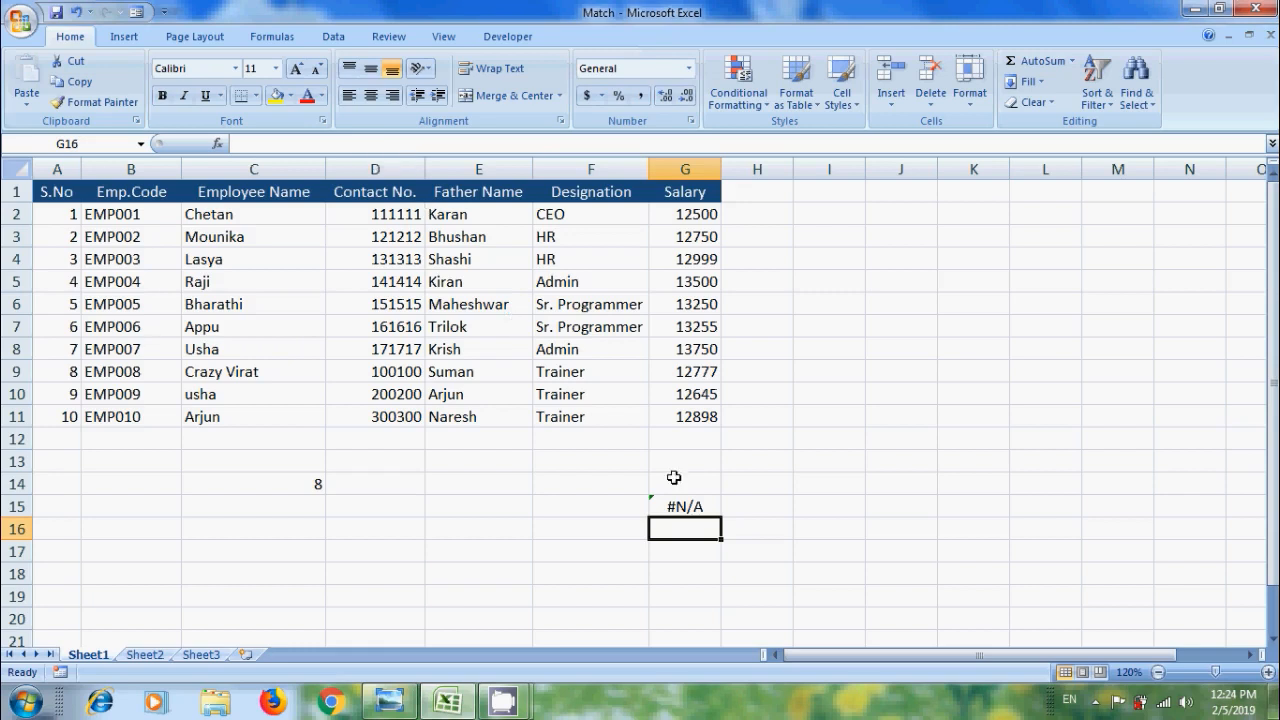
- Sort the table by Salary largest to smallest so G15 returns 4
{"action": "left_click", "coordinate": [710, 192]}
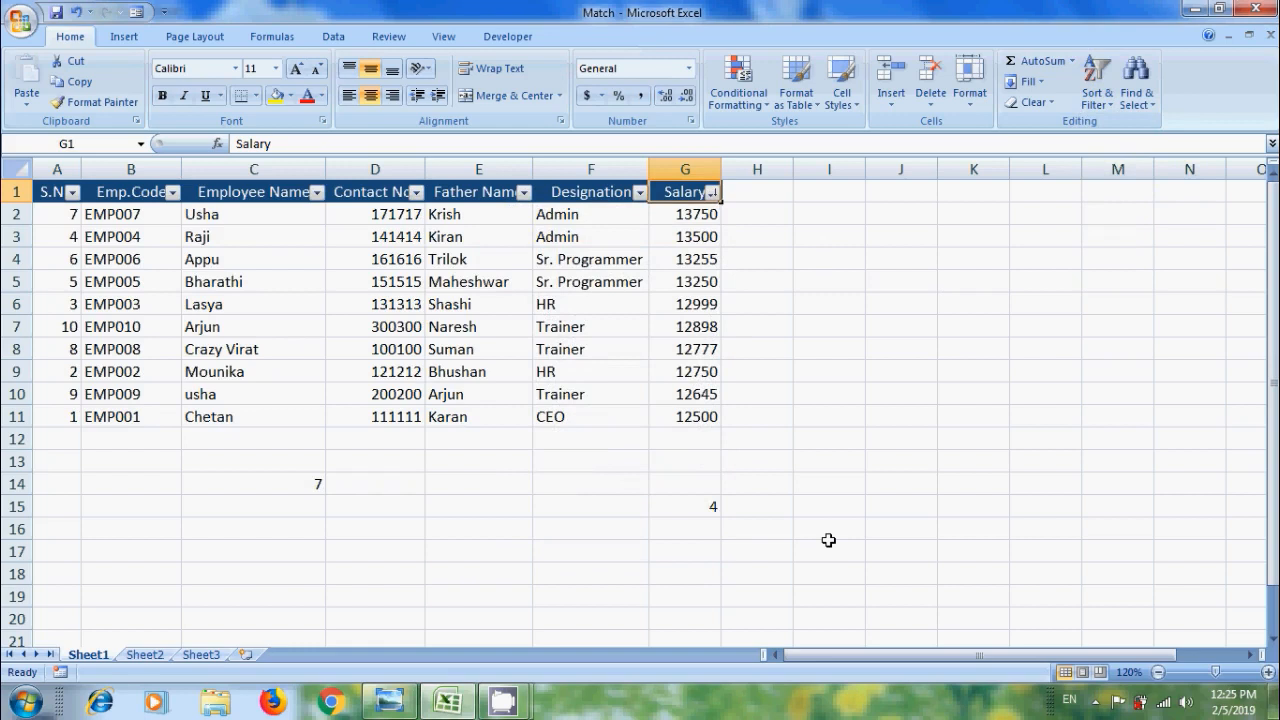
{"action": "mouse_move", "coordinate": [880, 564]}
{"action": "type", "text": "=MATCH("}
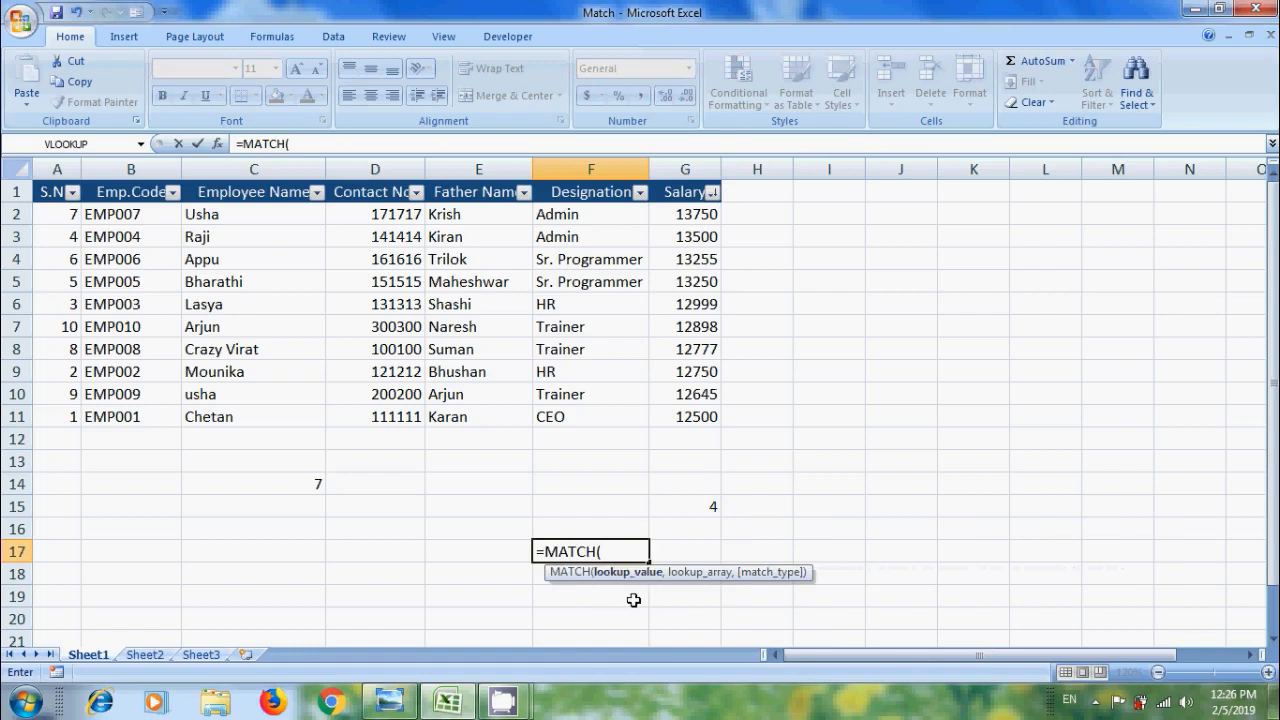
{"action": "mouse_move", "coordinate": [498, 552]}
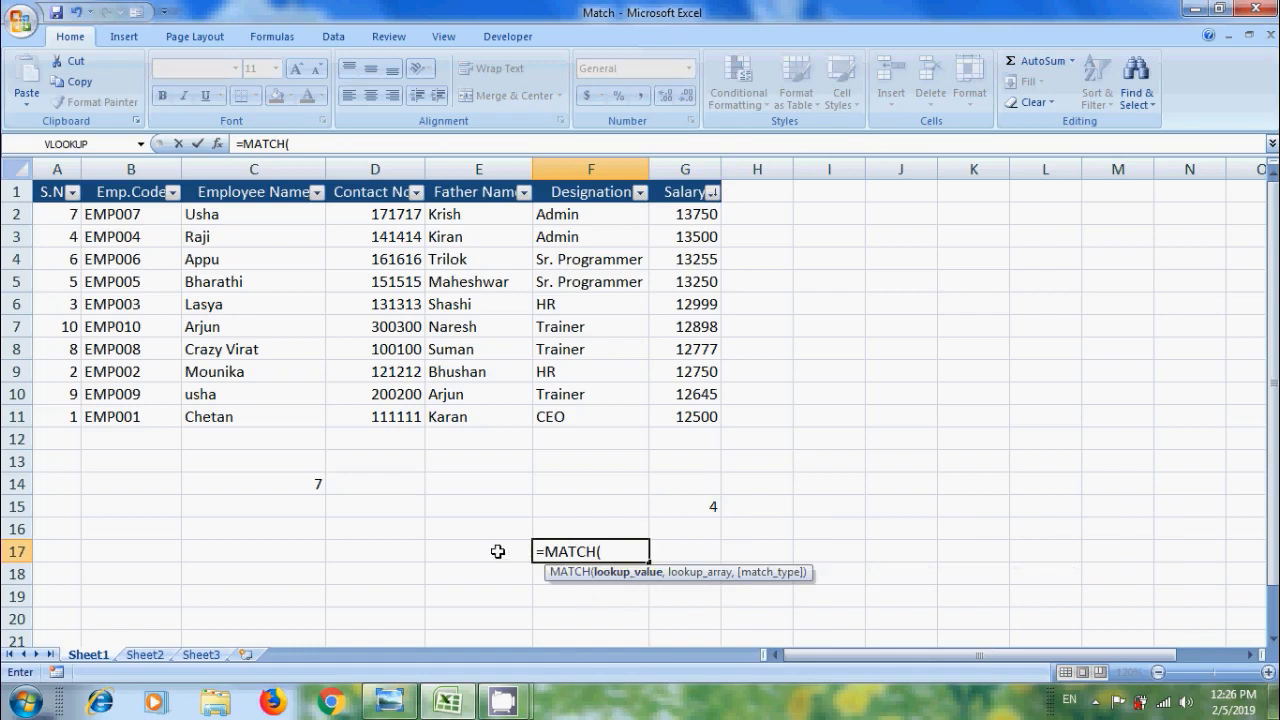
- Enter =MATCH(E17,C2:C11,0) in F17, then arjun in E17, returning 6
{"action": "left_click", "coordinate": [478, 552]}
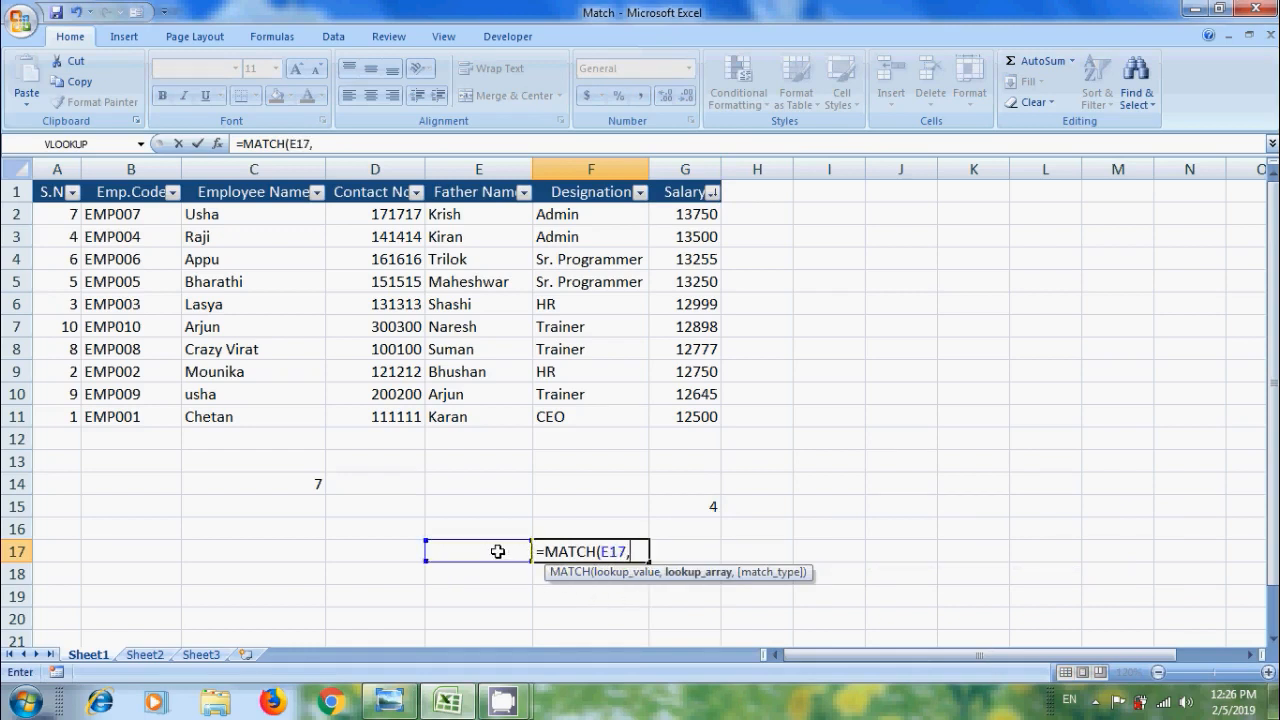
{"action": "left_click_drag", "start_coordinate": [252, 212], "coordinate": [252, 326]}
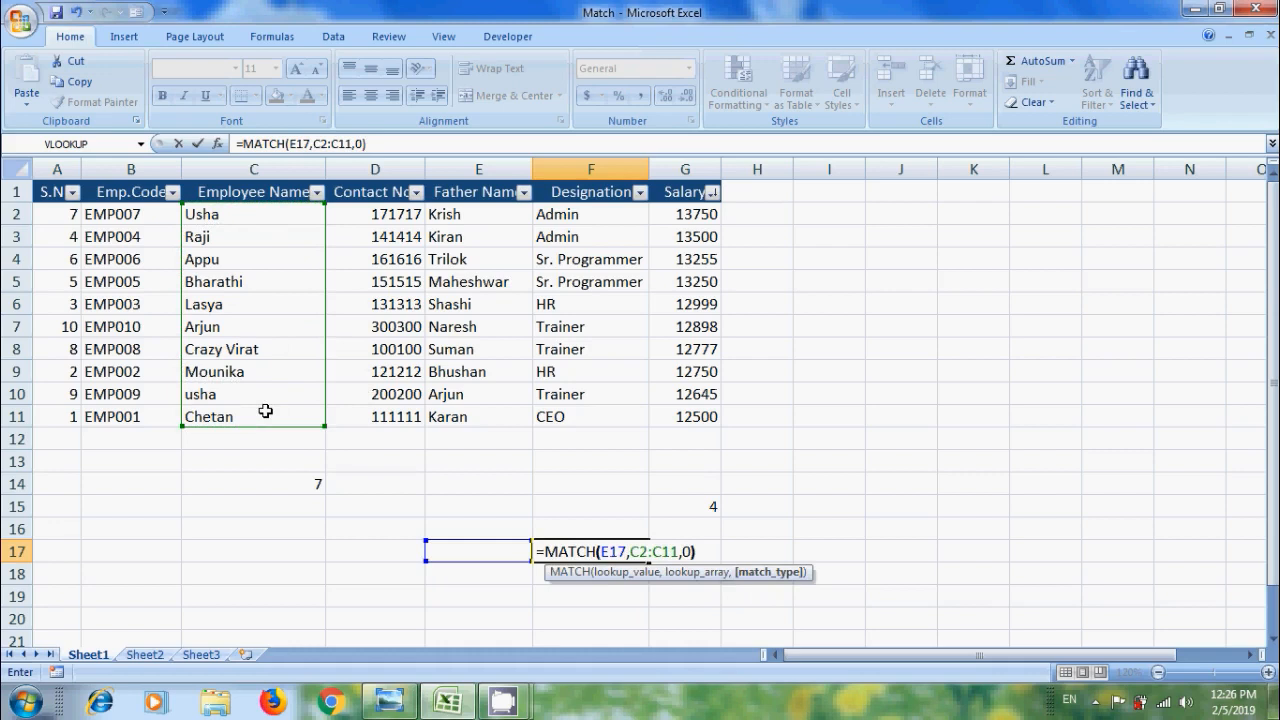
{"action": "key", "text": "Return"}
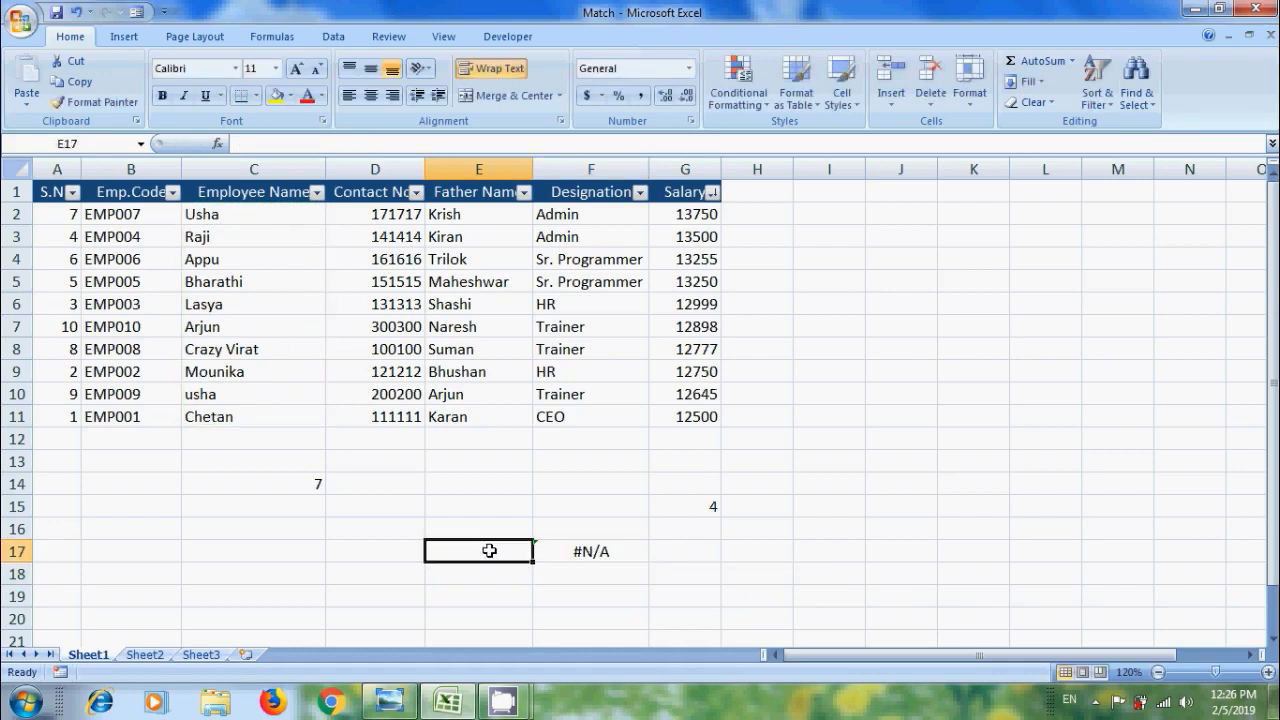
{"action": "type", "text": "arjun"}
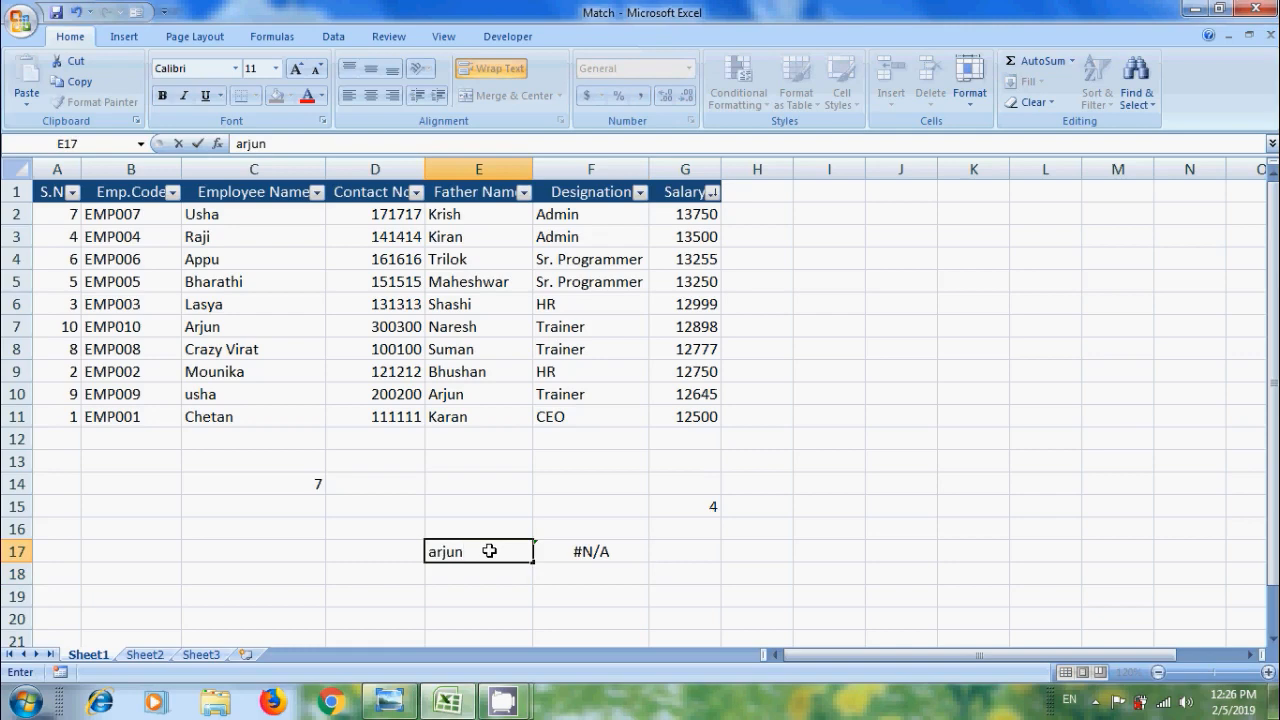
{"action": "key", "text": "Return"}
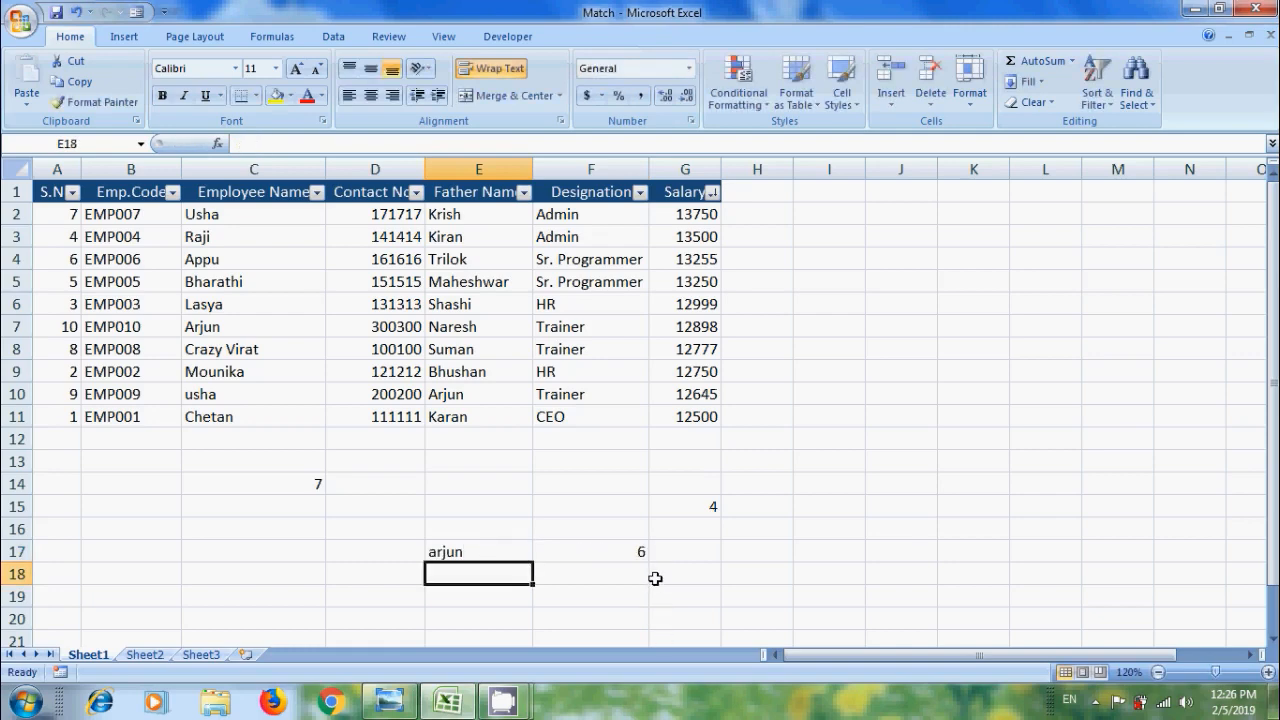
{"action": "mouse_move", "coordinate": [264, 324]}
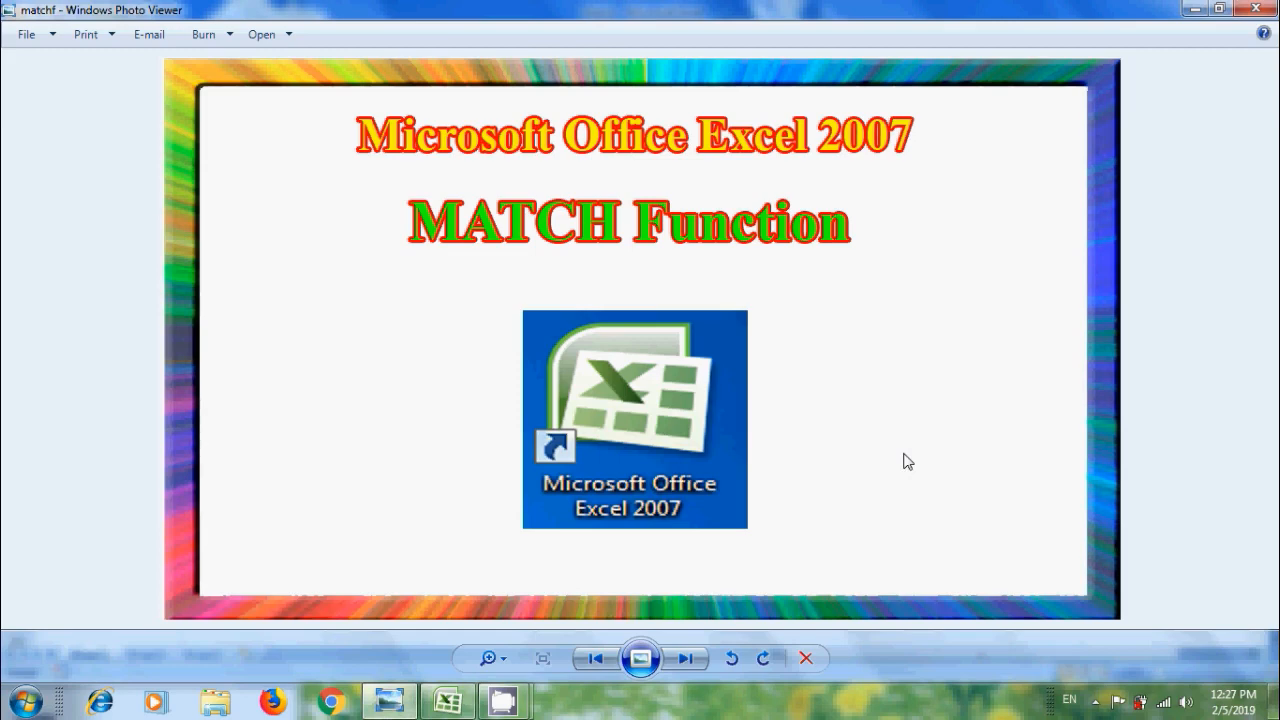
{"action": "mouse_move", "coordinate": [952, 468]}
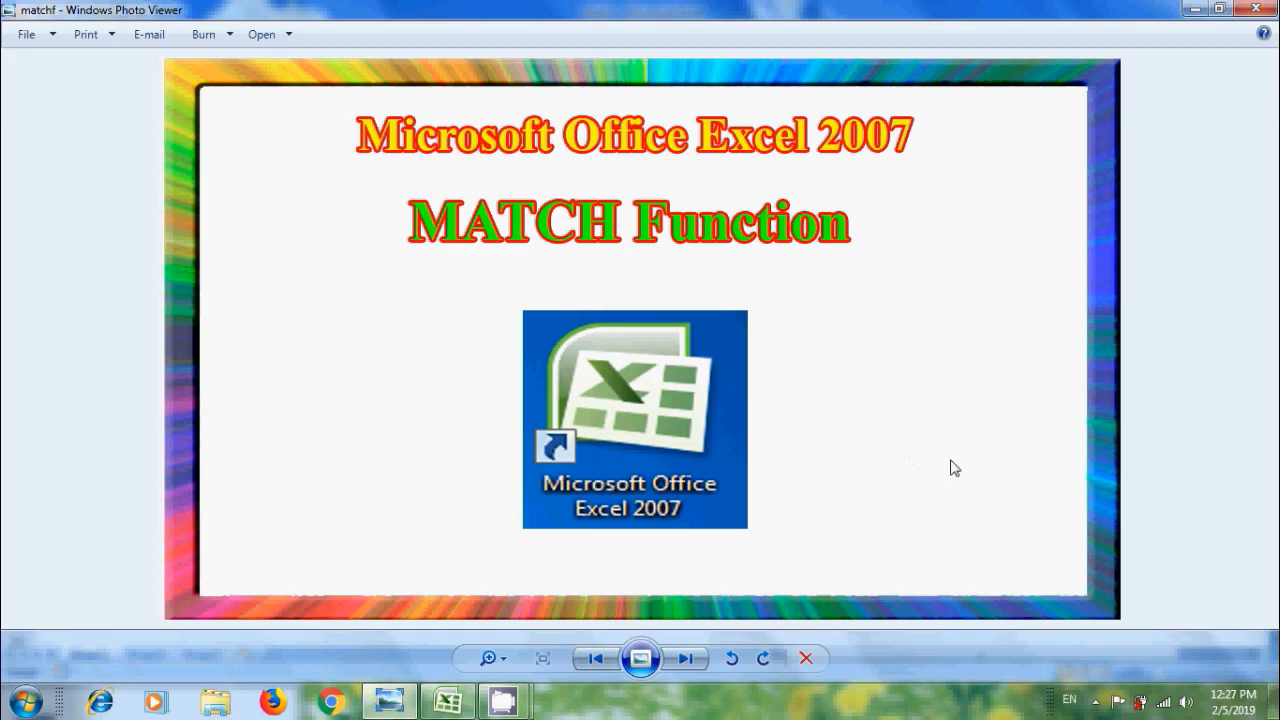